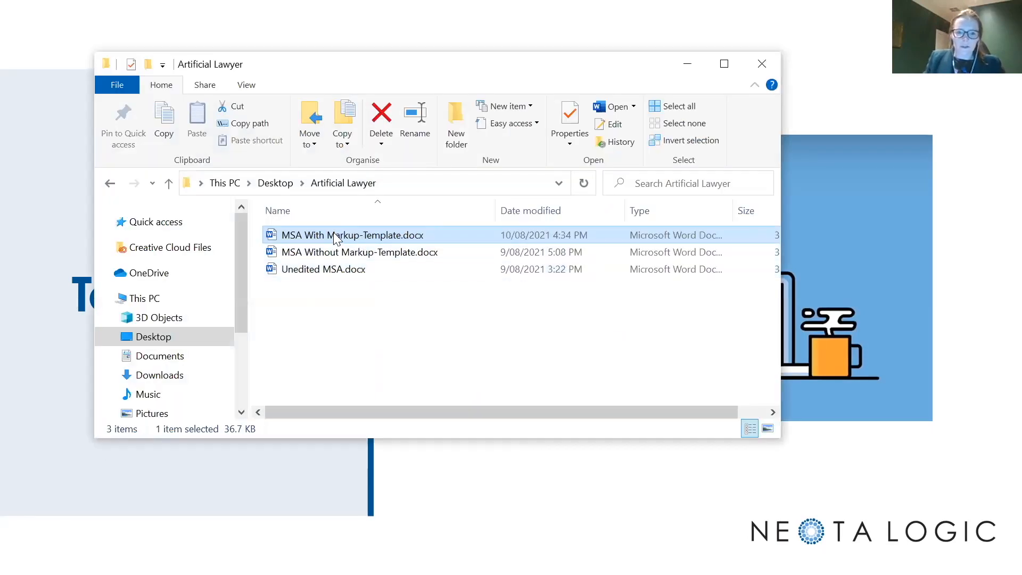
- Open MSA With Markup-Template.docx from the Artificial Lawyer folder
{"action": "double_click", "coordinate": [352, 235]}
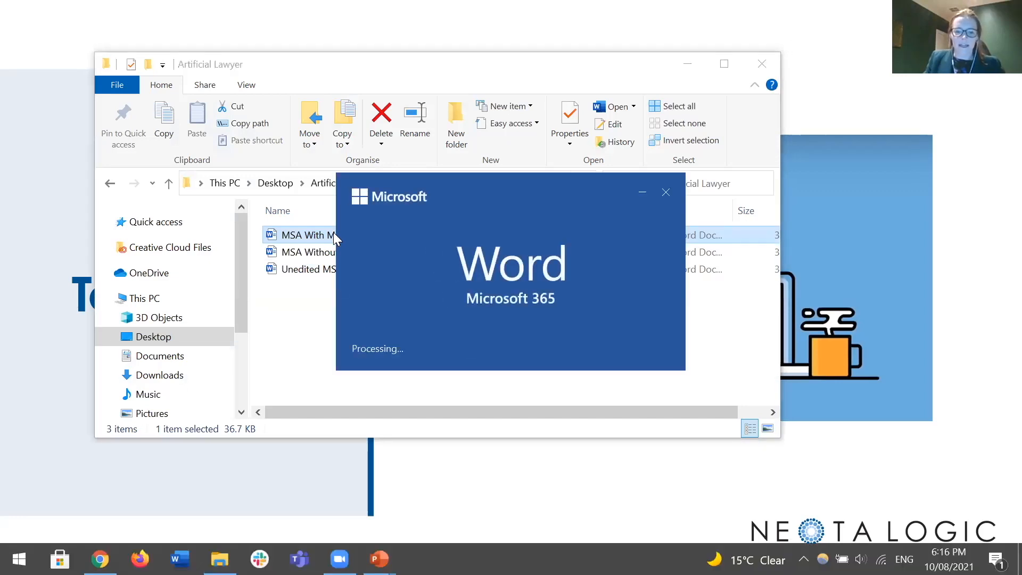
- Bring up the MSA With Markup-Template agreement in Word with the Neota Logic tab shown
{"action": "double_click", "coordinate": [306, 234]}
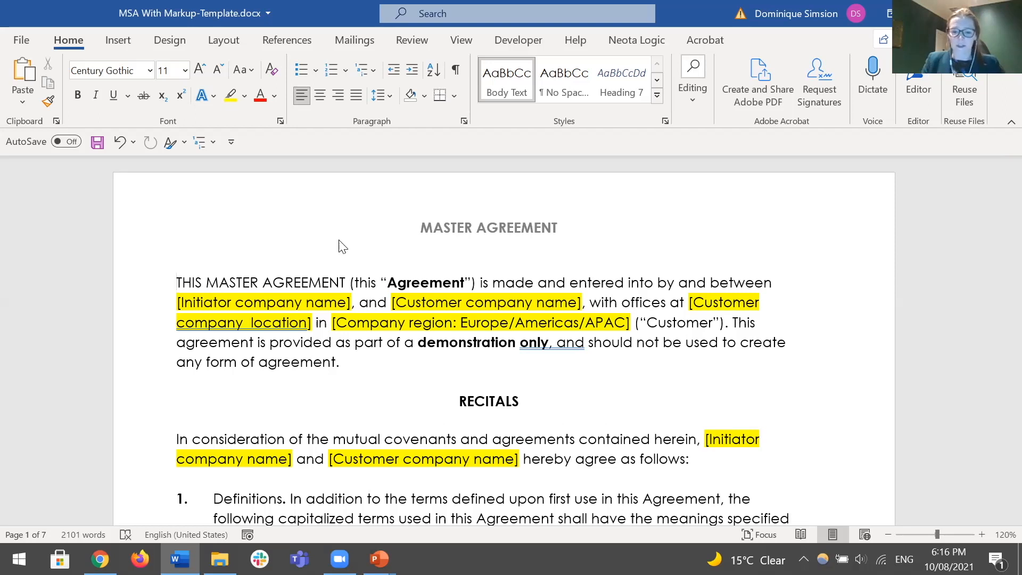
{"action": "left_click", "coordinate": [177, 282]}
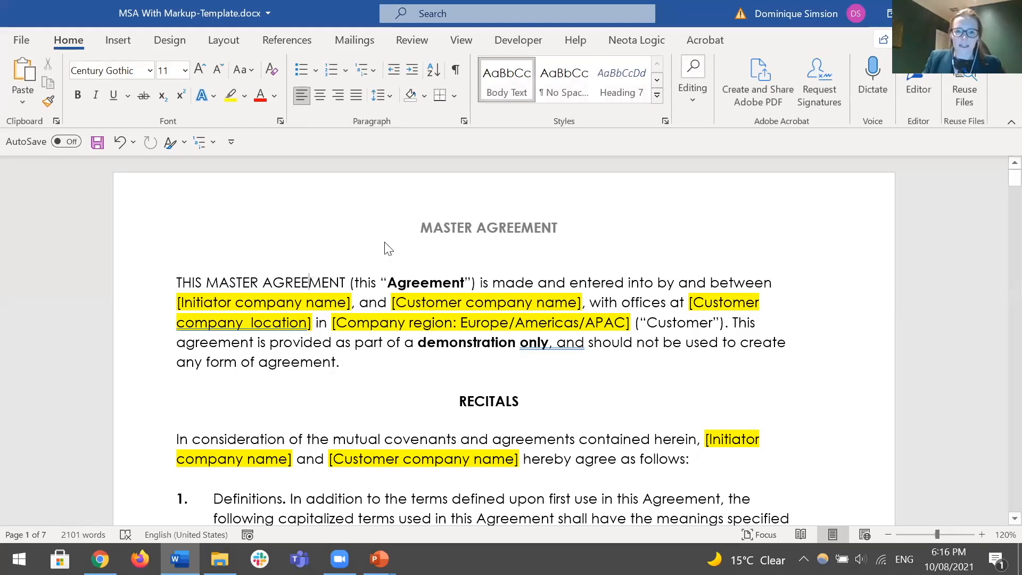
{"action": "mouse_move", "coordinate": [407, 217]}
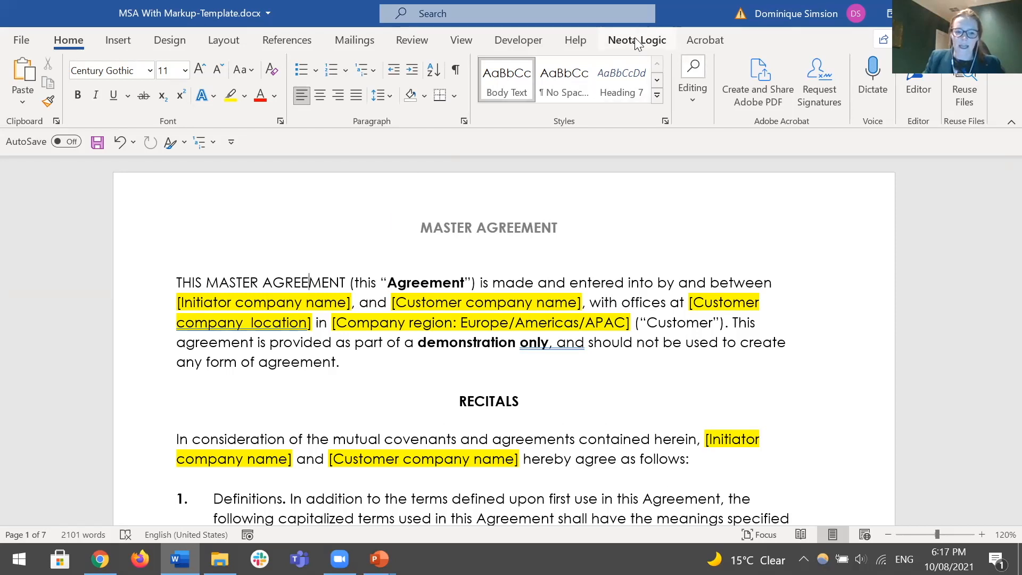
{"action": "left_click", "coordinate": [636, 40]}
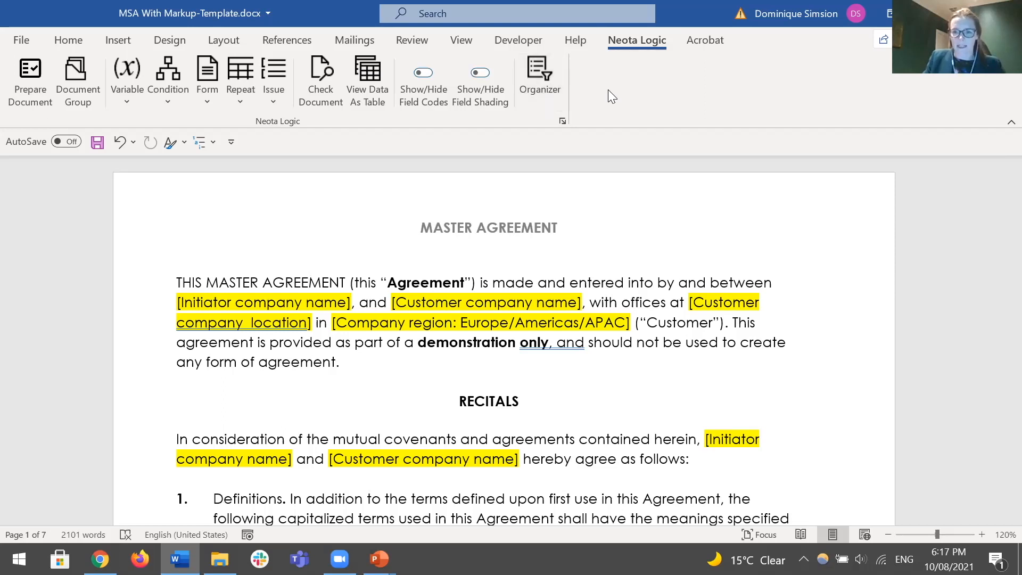
- Select the first [Initiator company name] placeholder and open the Variable dropdown
{"action": "left_click", "coordinate": [309, 283]}
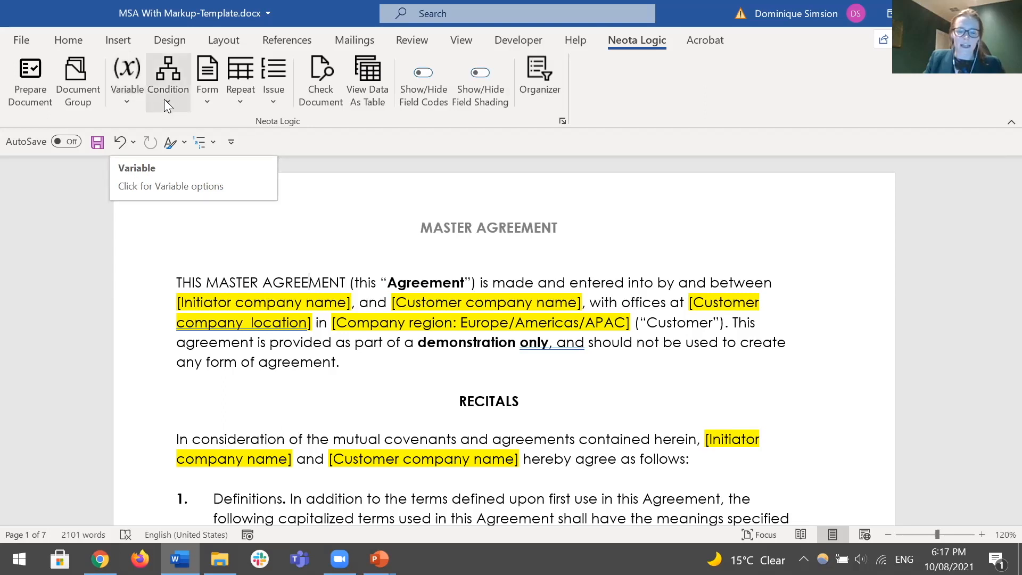
{"action": "mouse_move", "coordinate": [167, 72]}
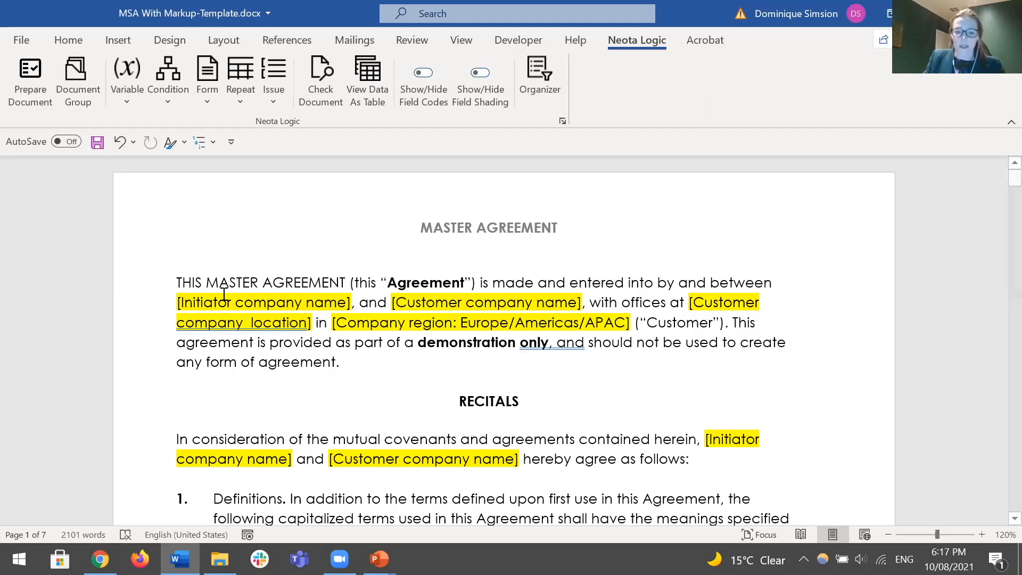
{"action": "left_click", "coordinate": [309, 282]}
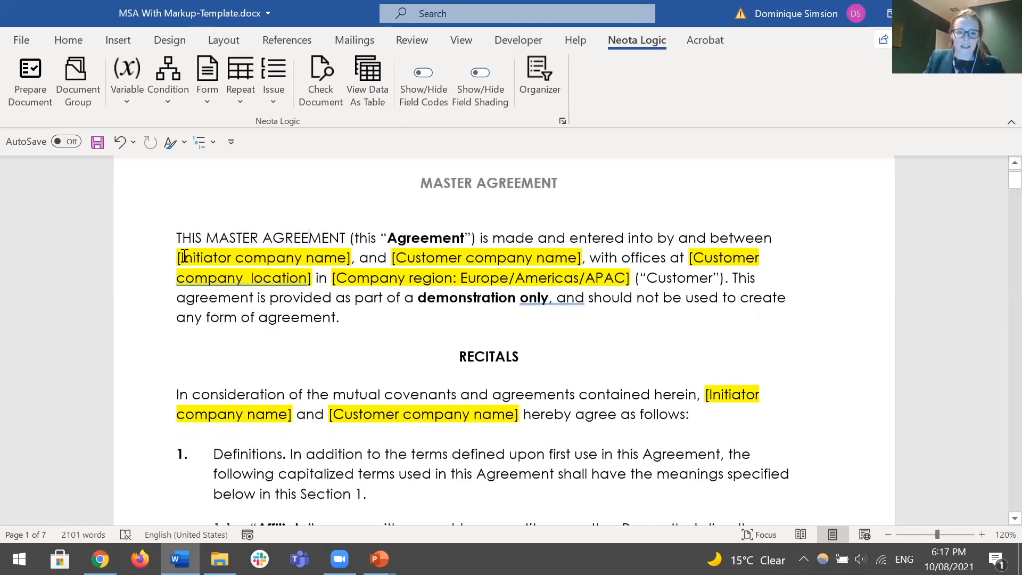
{"action": "double_click", "coordinate": [262, 257]}
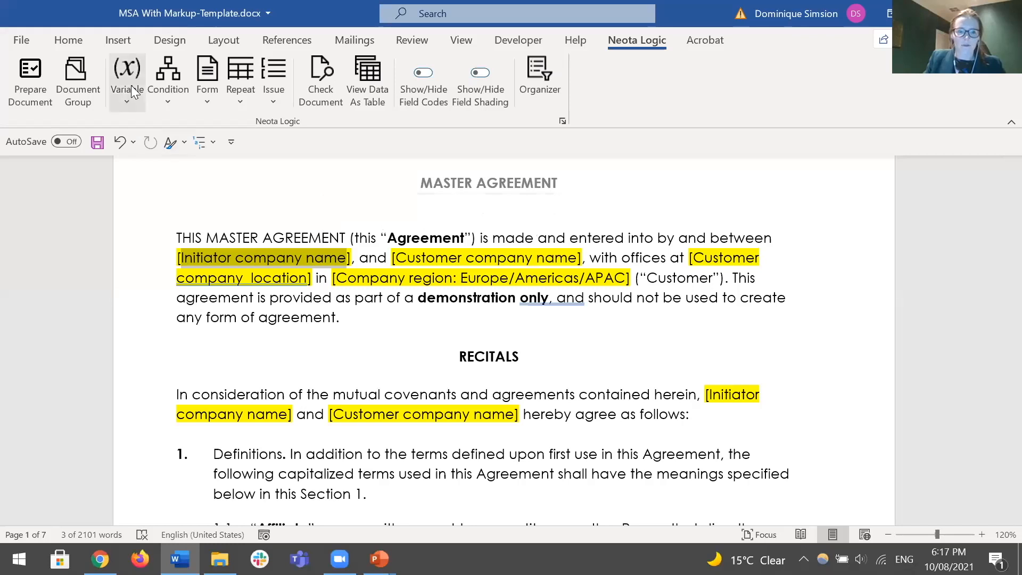
{"action": "left_click", "coordinate": [127, 82]}
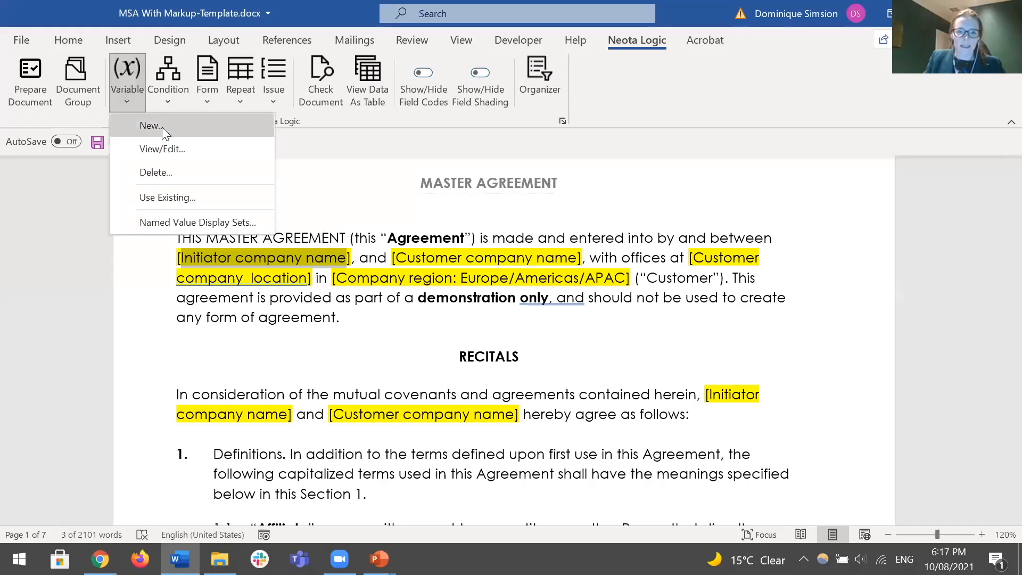
- Create a variable asking 'What is the initiator company name?' on form Initiator details, replacing all occurrences
{"action": "left_click", "coordinate": [152, 125]}
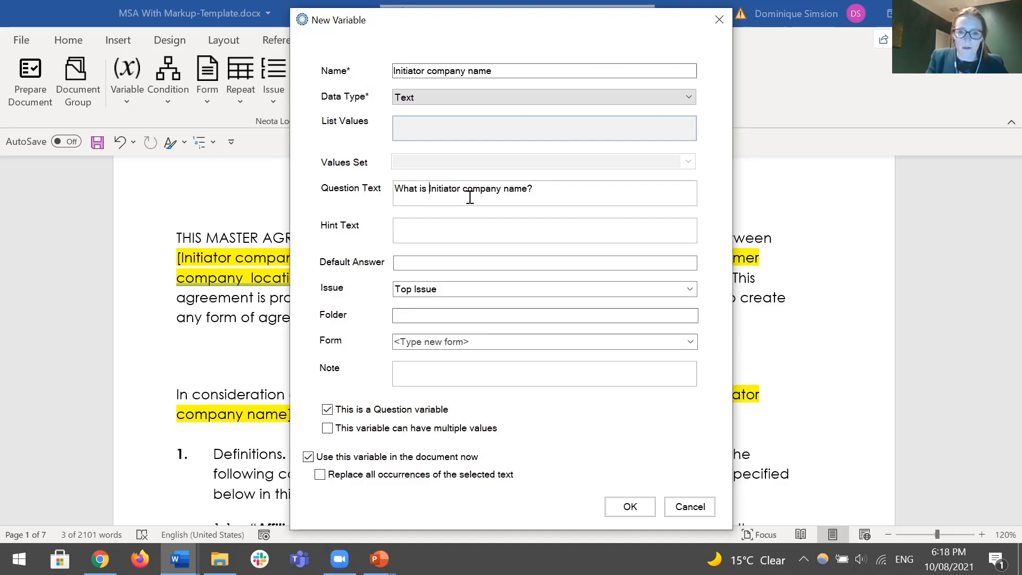
{"action": "type", "text": "the i"}
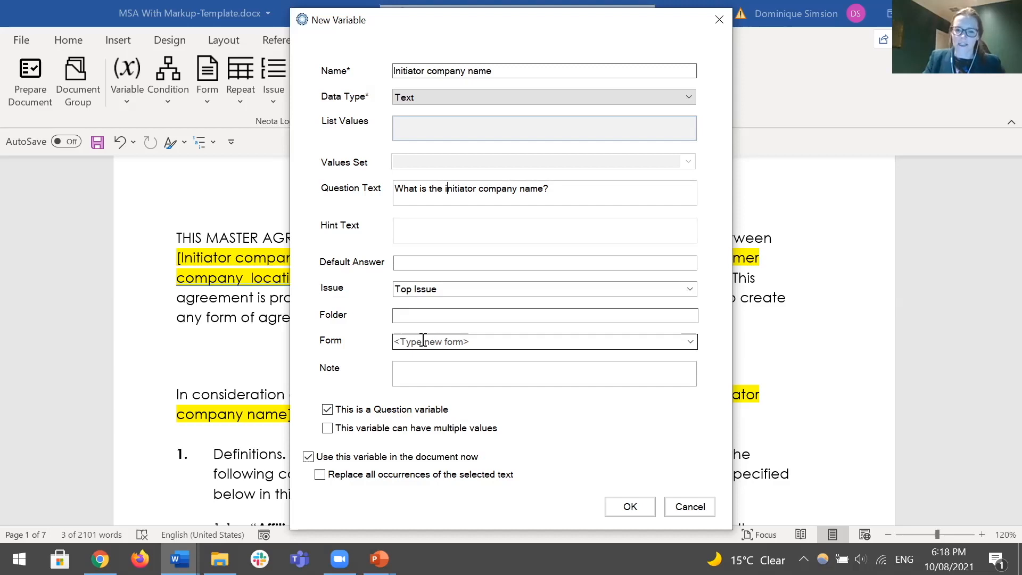
{"action": "left_click", "coordinate": [543, 341]}
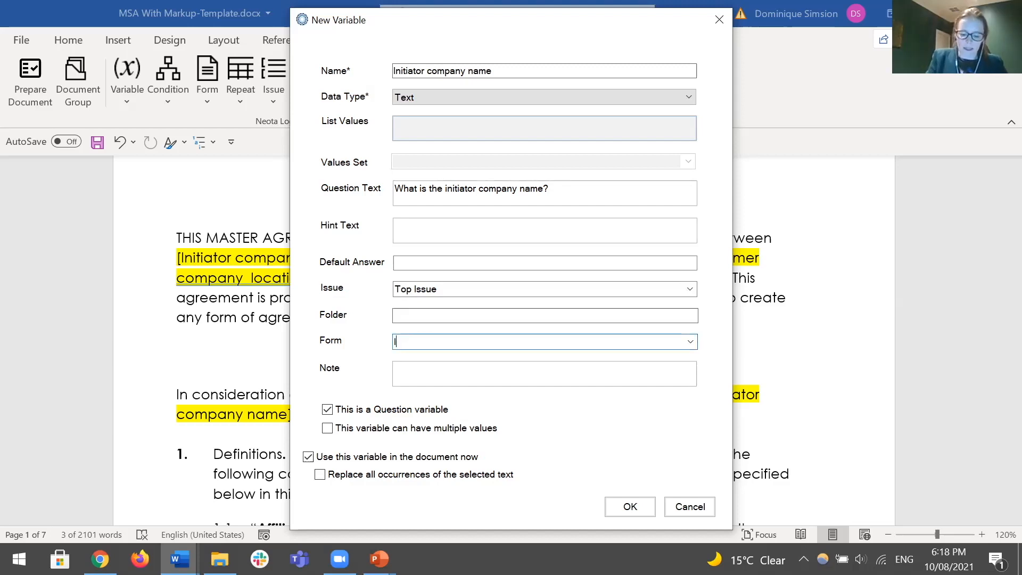
{"action": "type", "text": "Initiator details"}
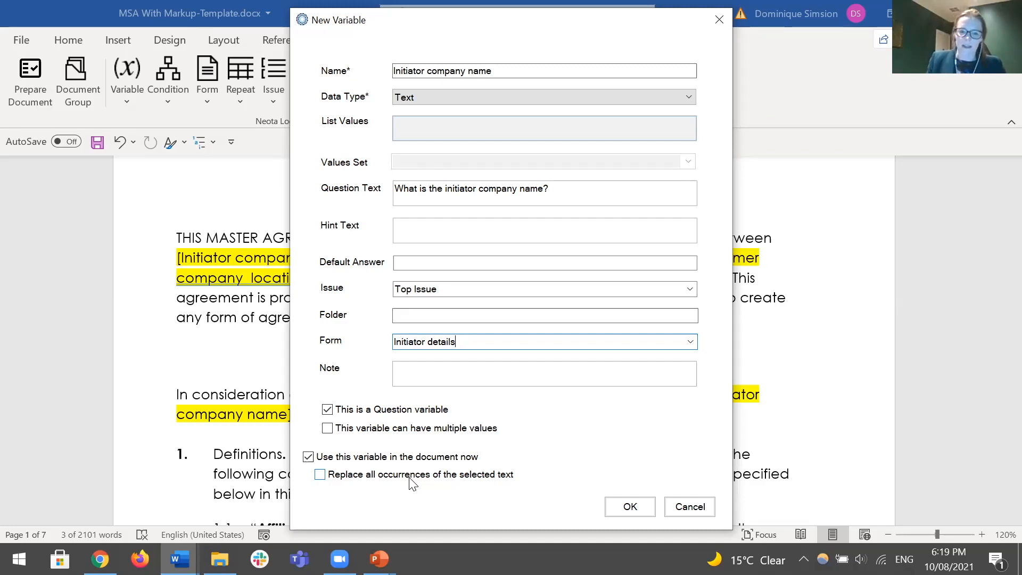
{"action": "left_click", "coordinate": [320, 474]}
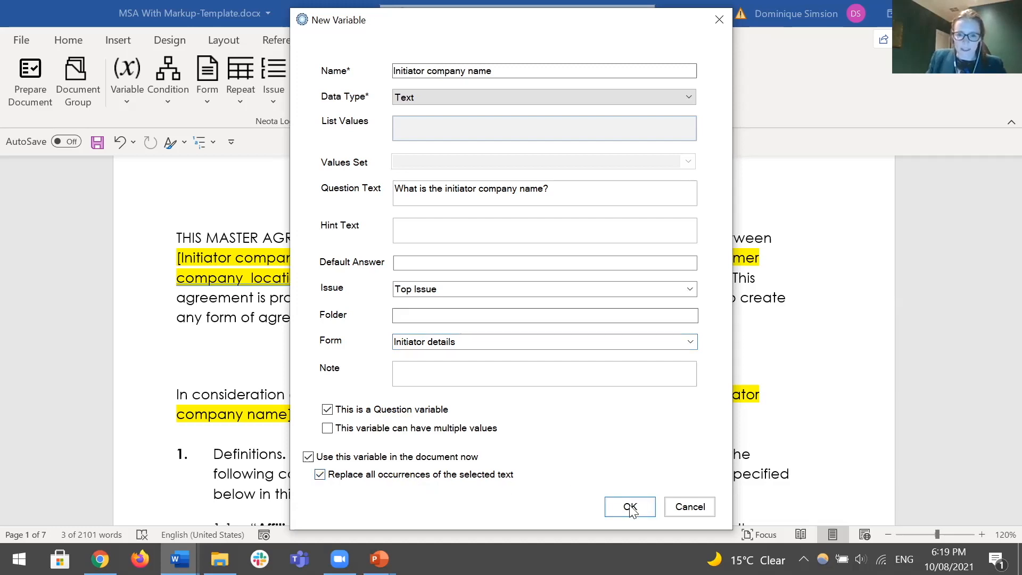
- Confirm the Initiator company name variable, then select the [Company region] placeholder
{"action": "left_click", "coordinate": [628, 506]}
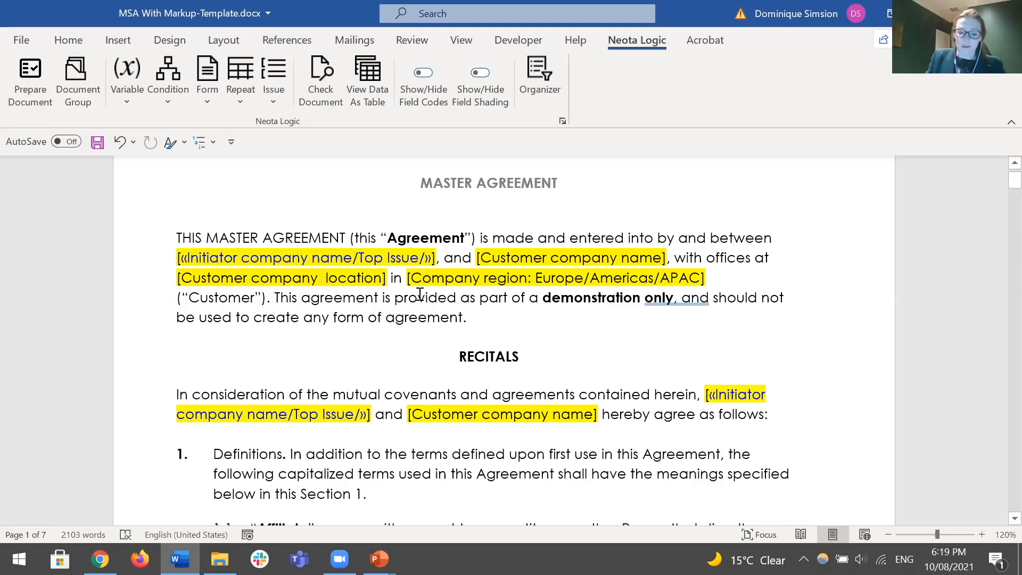
{"action": "mouse_move", "coordinate": [440, 320]}
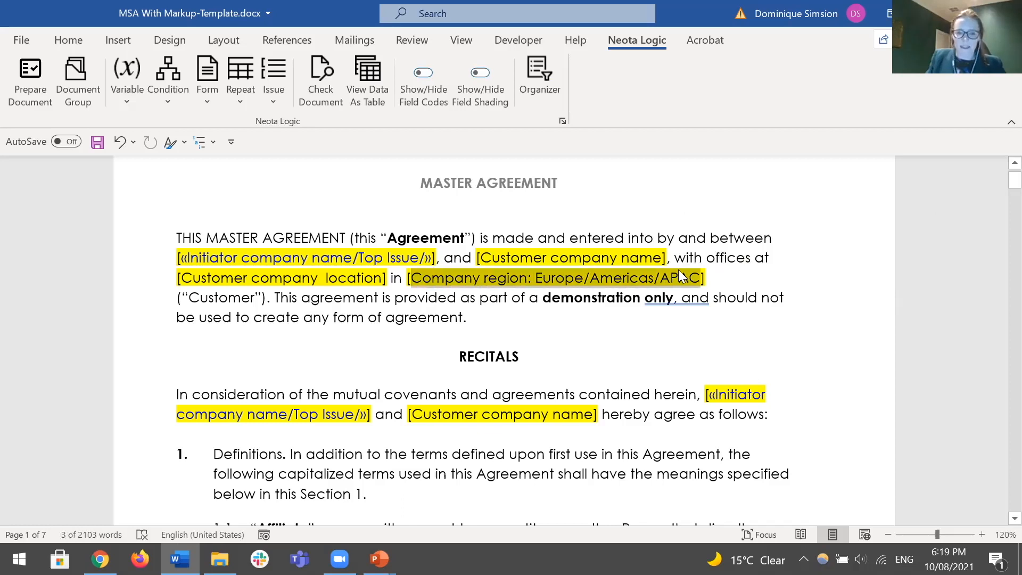
{"action": "left_click", "coordinate": [126, 78]}
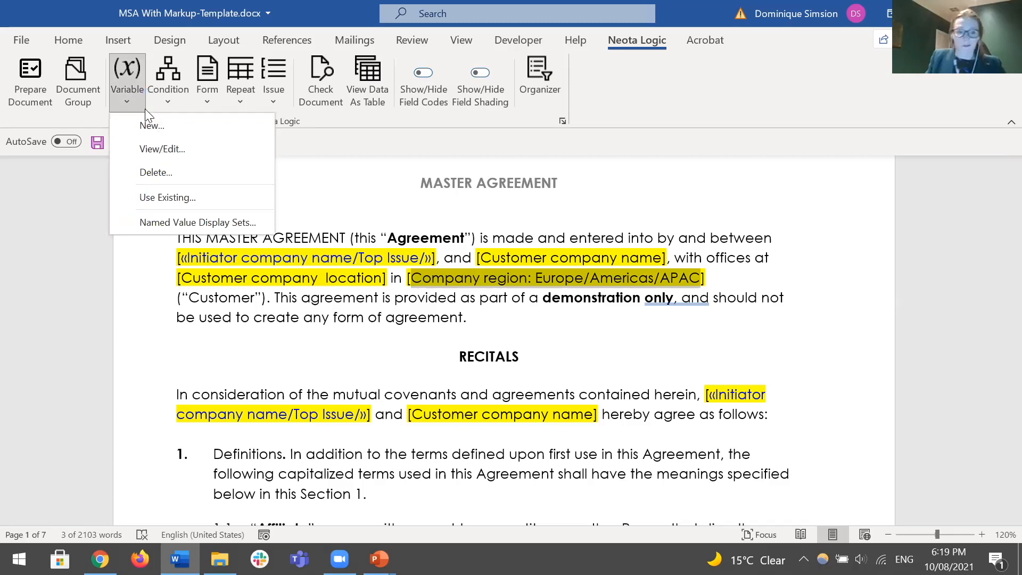
- Create a Company region list variable with values Europe/Americas/APAC on the Initiator details form
{"action": "left_click", "coordinate": [151, 125]}
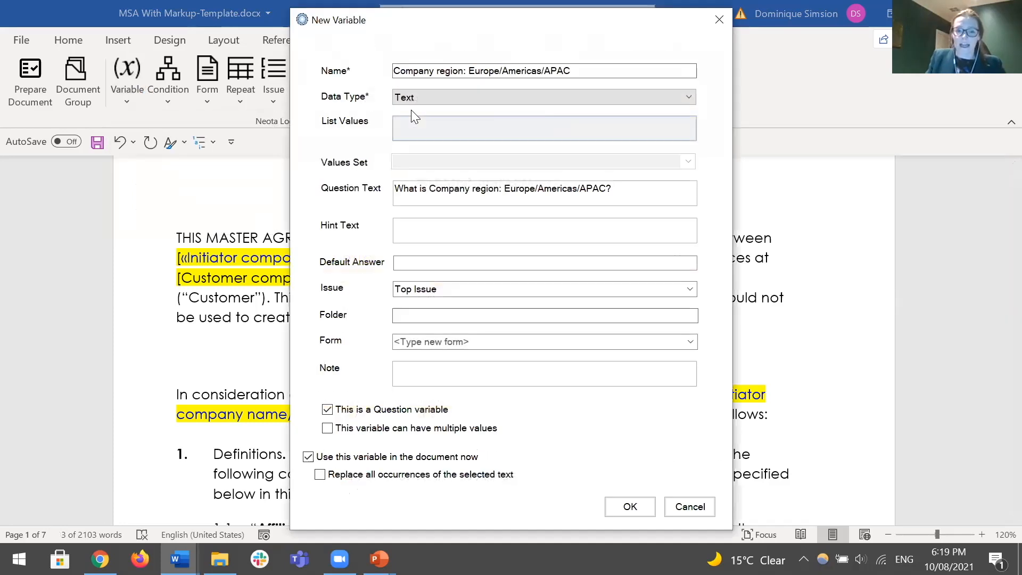
{"action": "double_click", "coordinate": [514, 70]}
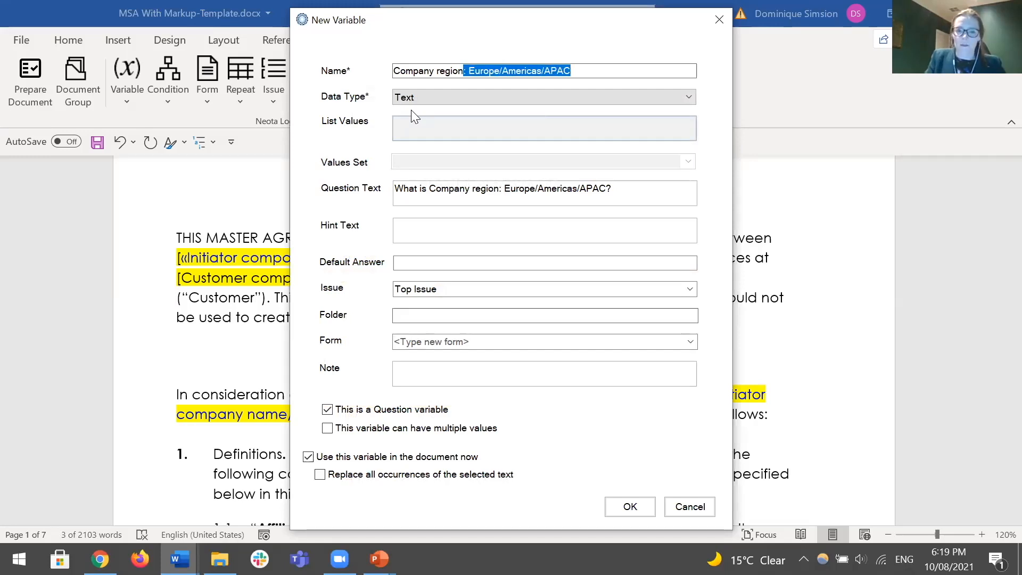
{"action": "key", "text": "Delete"}
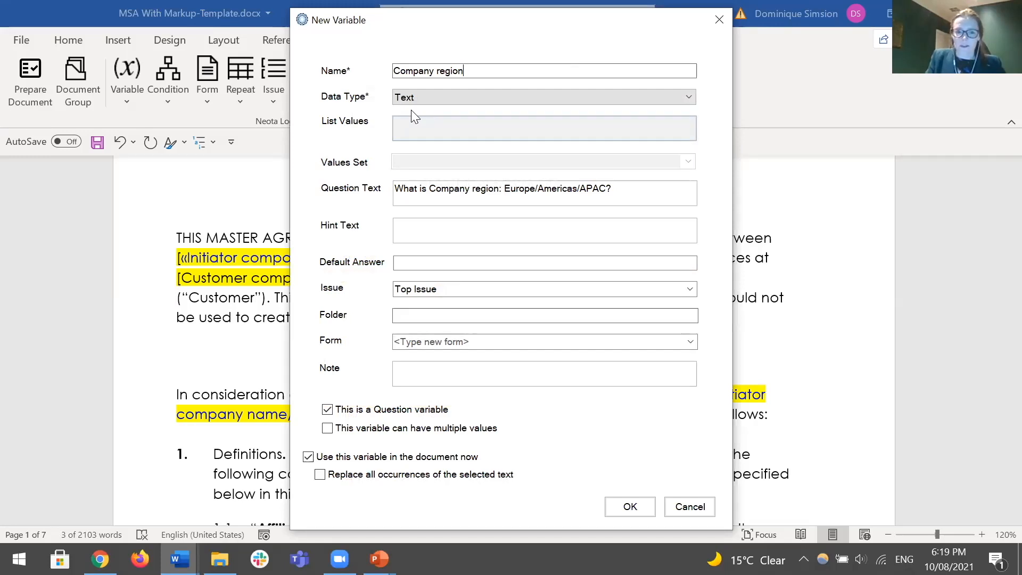
{"action": "mouse_move", "coordinate": [352, 96]}
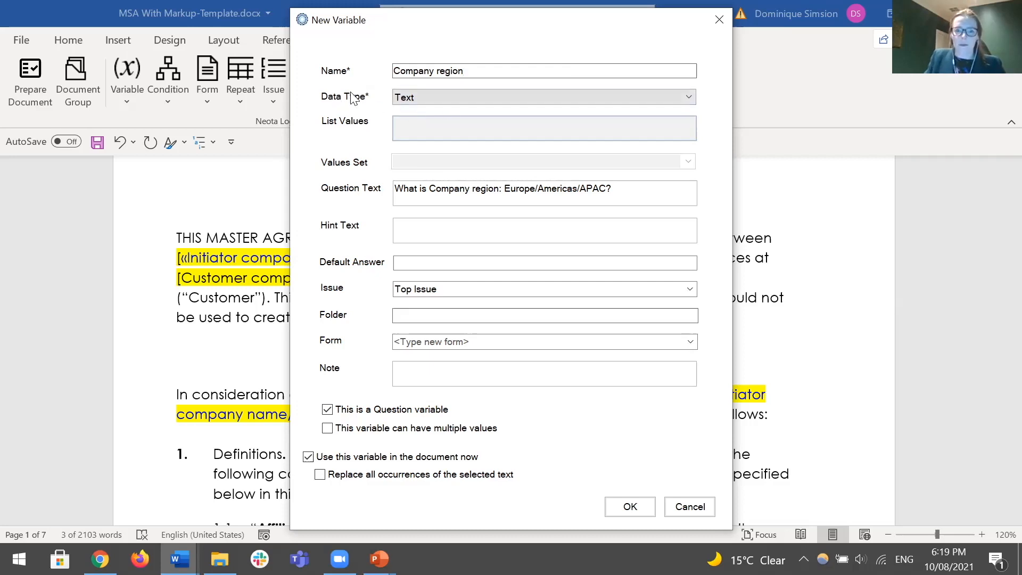
{"action": "left_click", "coordinate": [686, 96]}
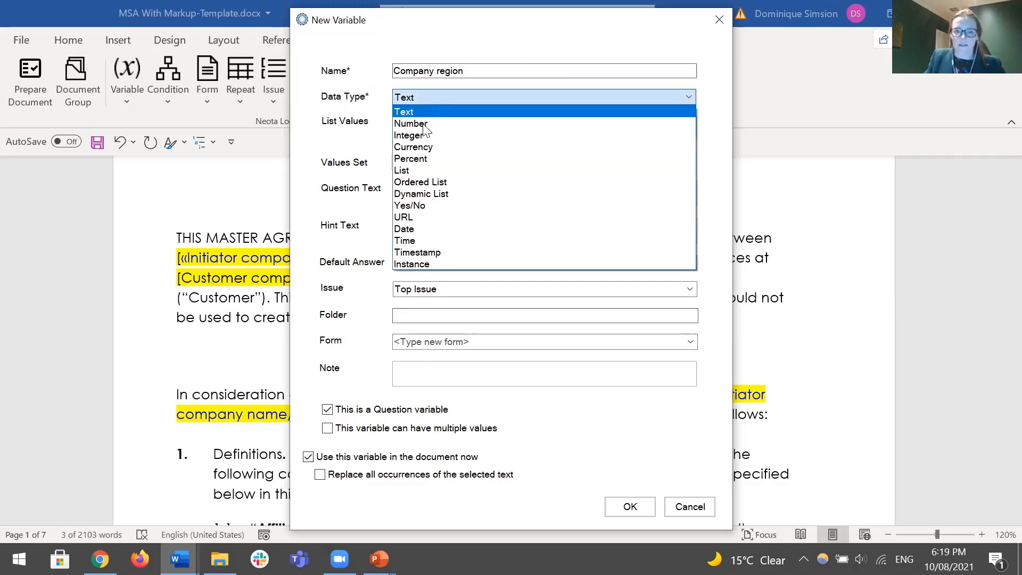
{"action": "left_click", "coordinate": [401, 170]}
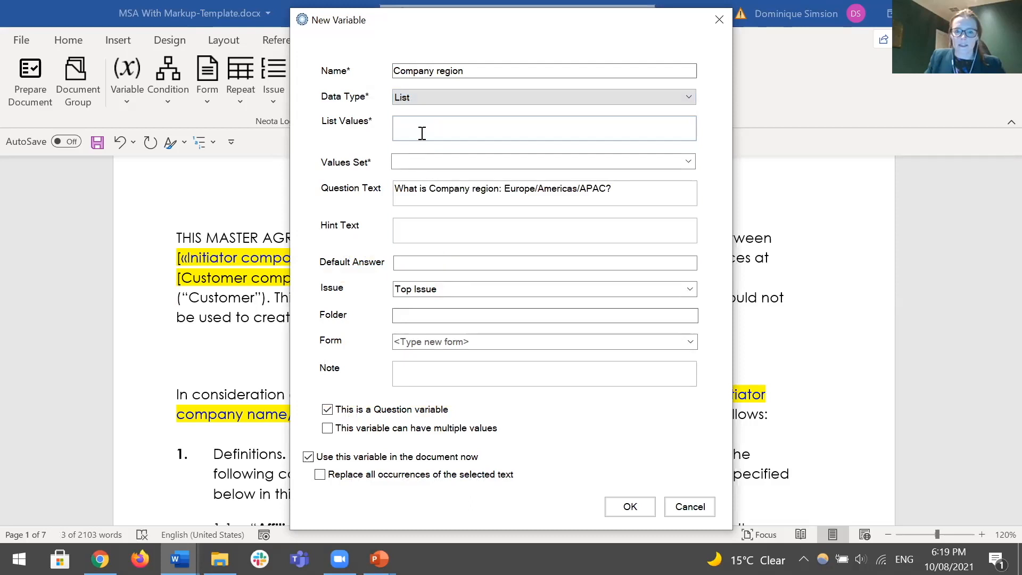
{"action": "type", "text": ": Europe/Americas/APAC"}
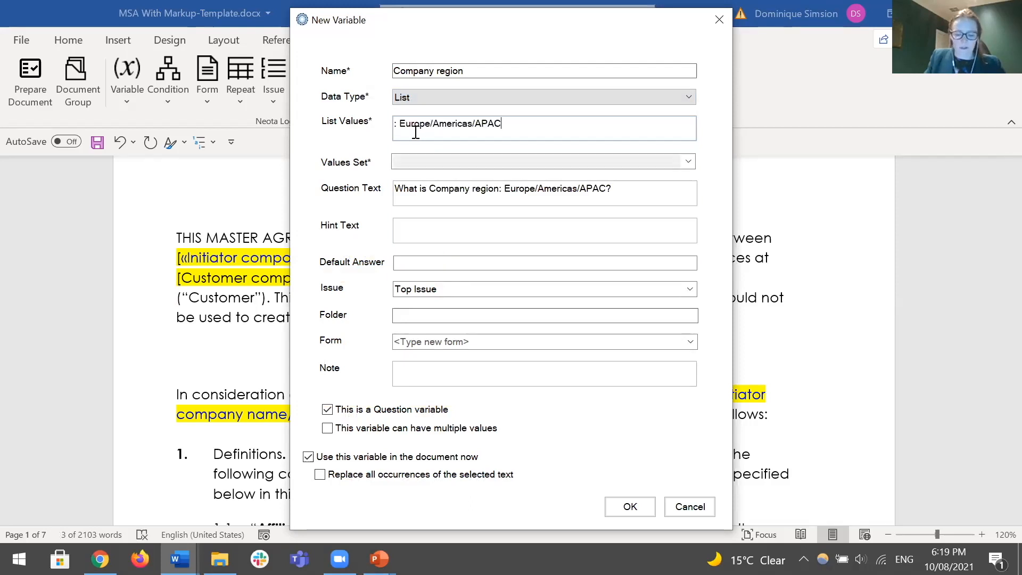
{"action": "key", "text": "BackSpace"}
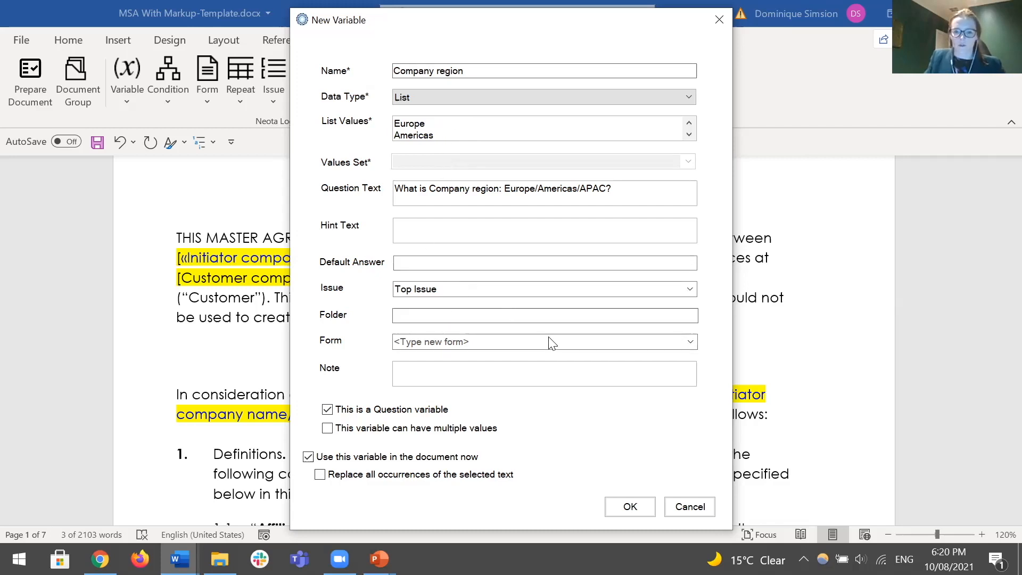
{"action": "left_click", "coordinate": [689, 342]}
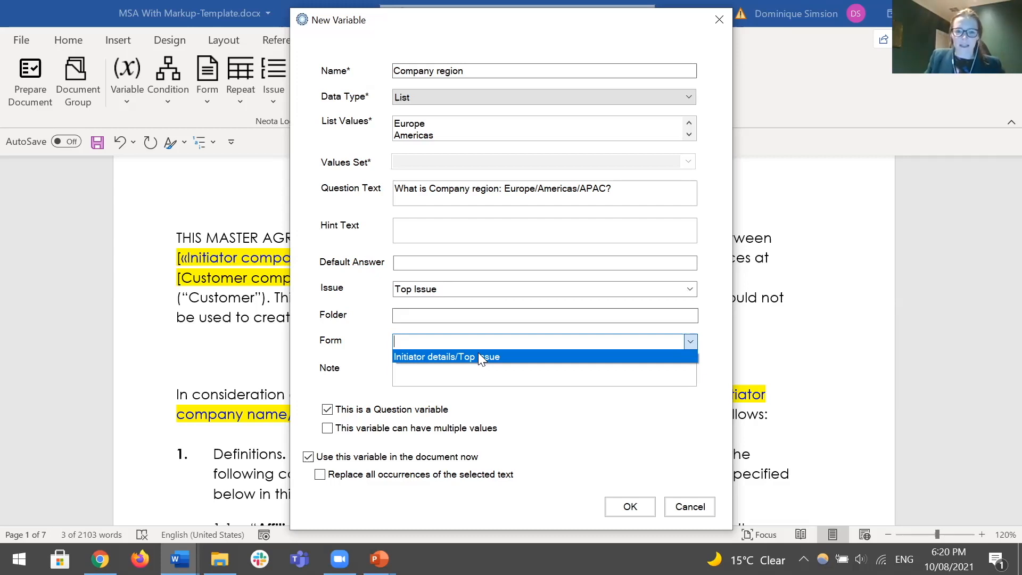
{"action": "left_click", "coordinate": [445, 357]}
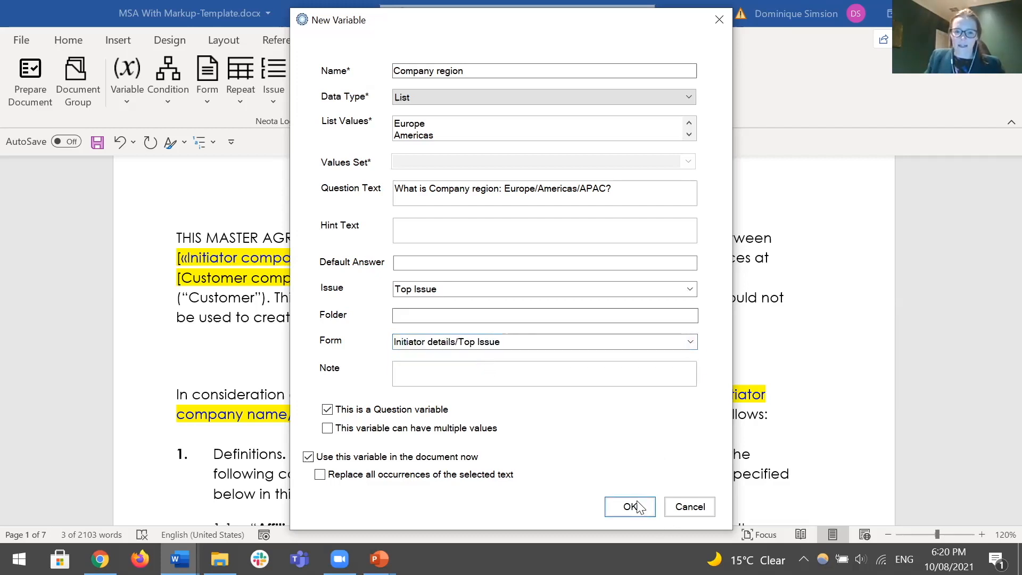
- Confirm the Company region variable and scroll to definition 1.7, Data Protection Legislation
{"action": "left_click", "coordinate": [628, 506]}
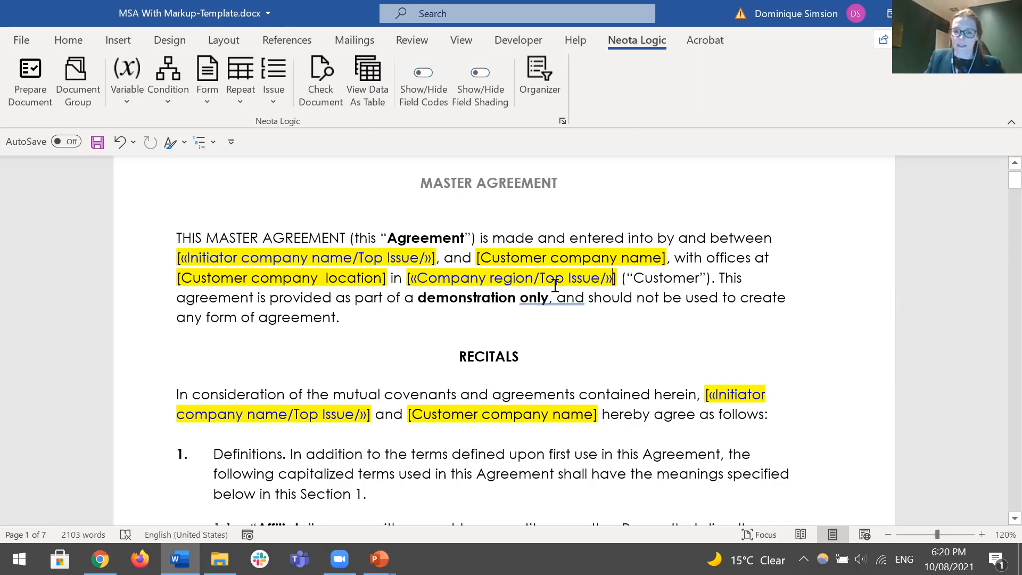
{"action": "mouse_move", "coordinate": [291, 183]}
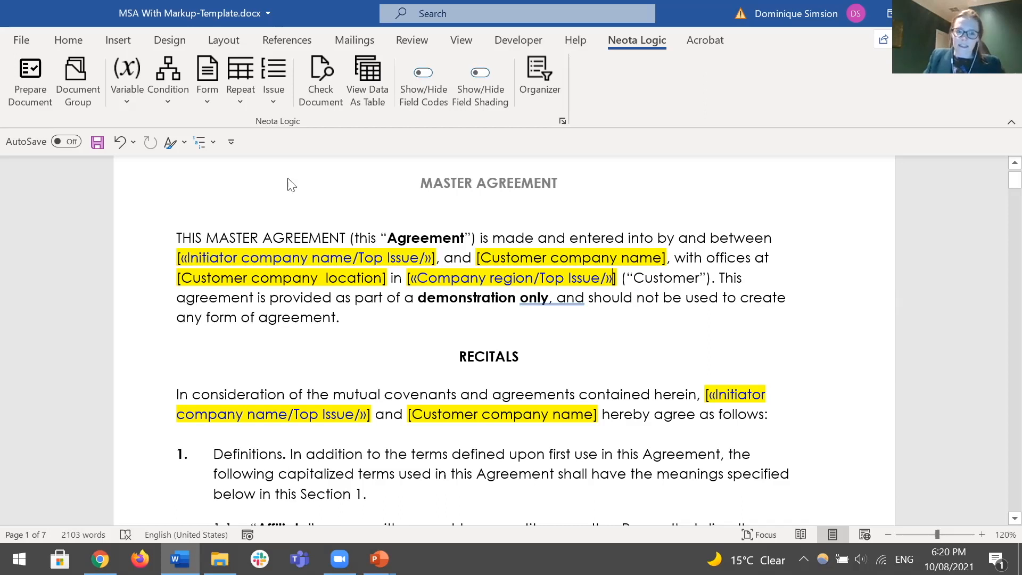
{"action": "mouse_move", "coordinate": [168, 80]}
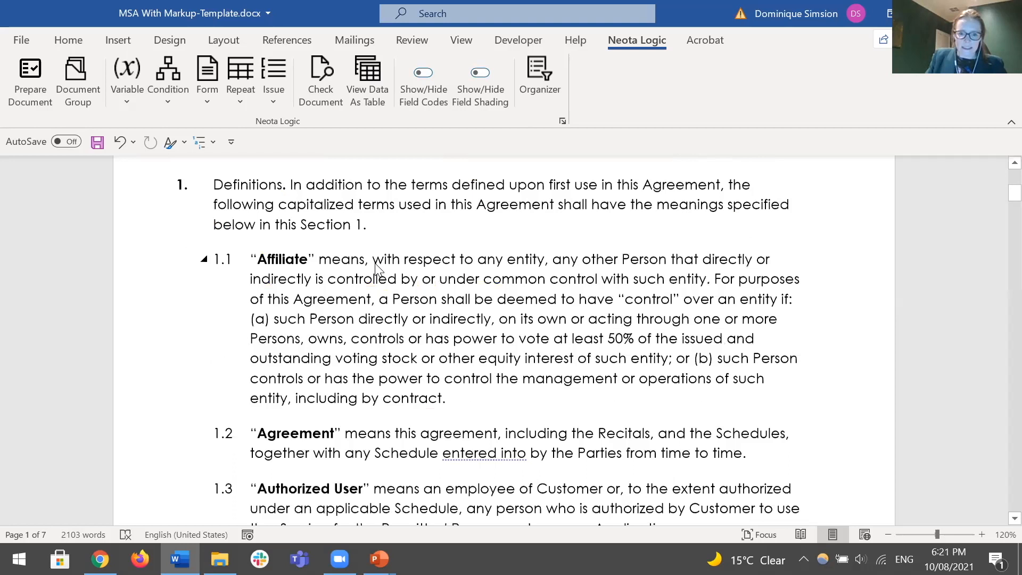
{"action": "scroll", "scroll_direction": "down", "scroll_amount": 3}
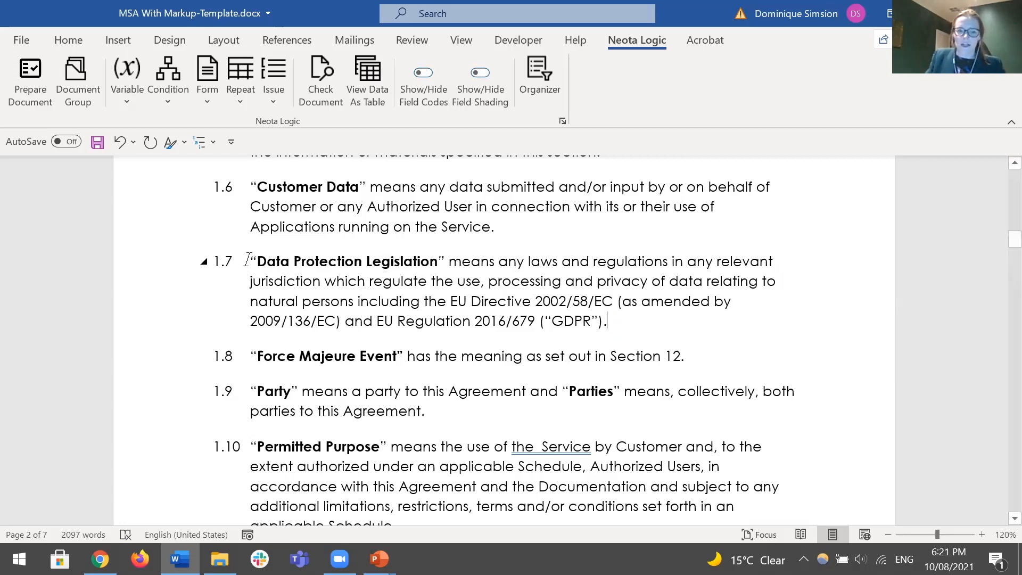
- Select clause 1.7's Data Protection Legislation text and start a new condition
{"action": "left_click_drag", "start_coordinate": [249, 261], "coordinate": [607, 320]}
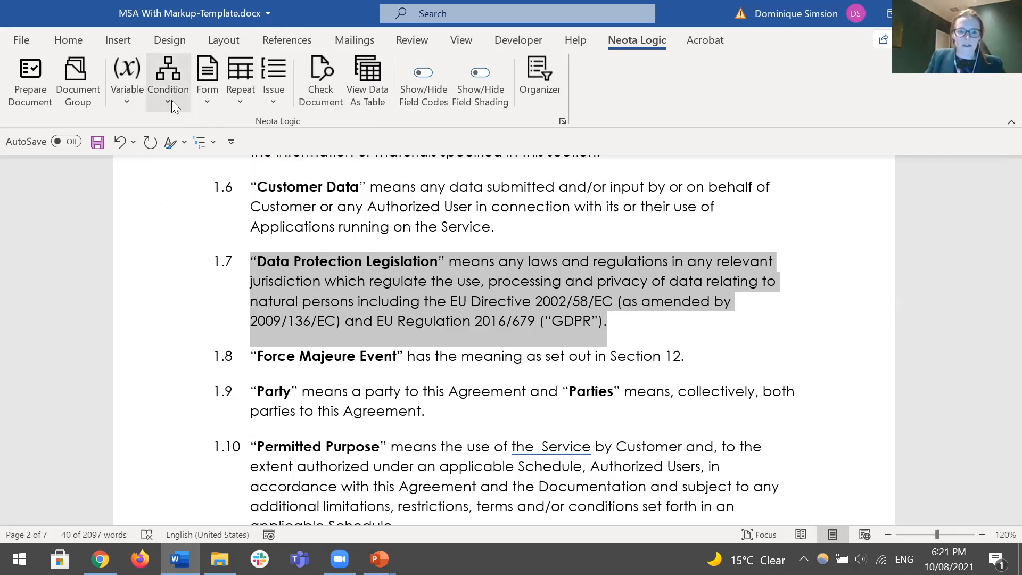
{"action": "left_click", "coordinate": [168, 82]}
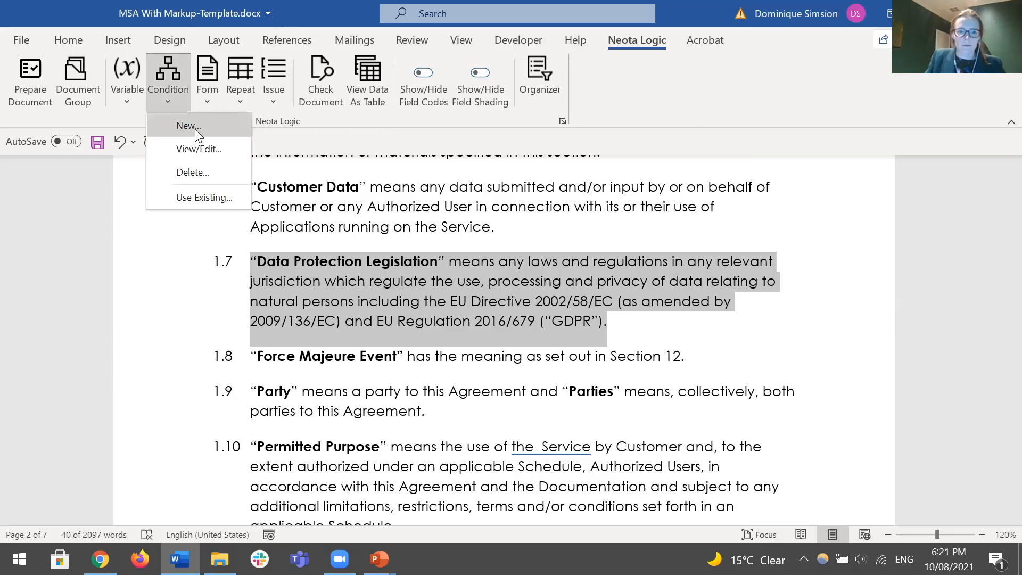
{"action": "left_click", "coordinate": [189, 126]}
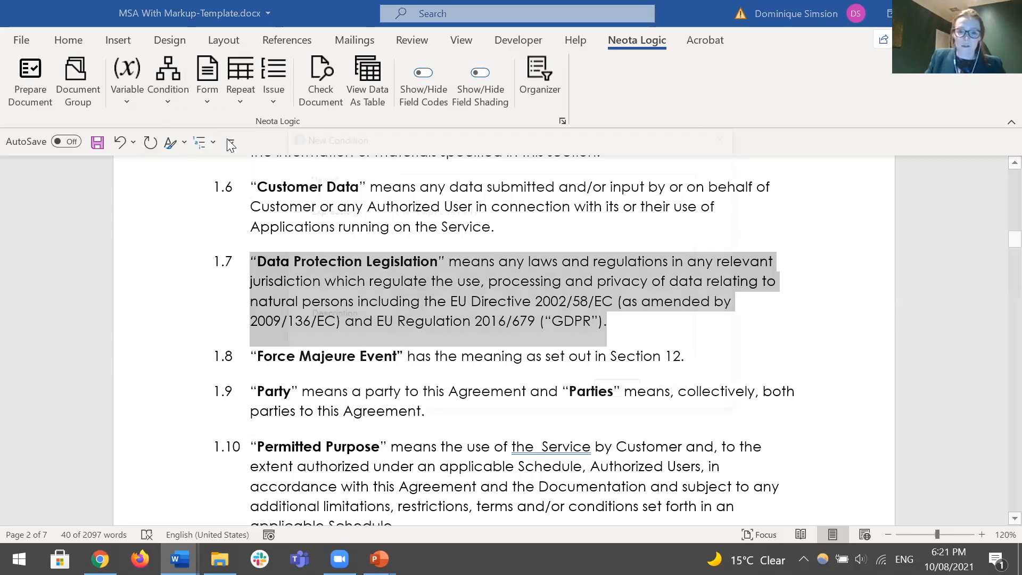
- Name the condition 'Customer is in EU' and base its expression on Company region/Top Issue
{"action": "left_click", "coordinate": [168, 75]}
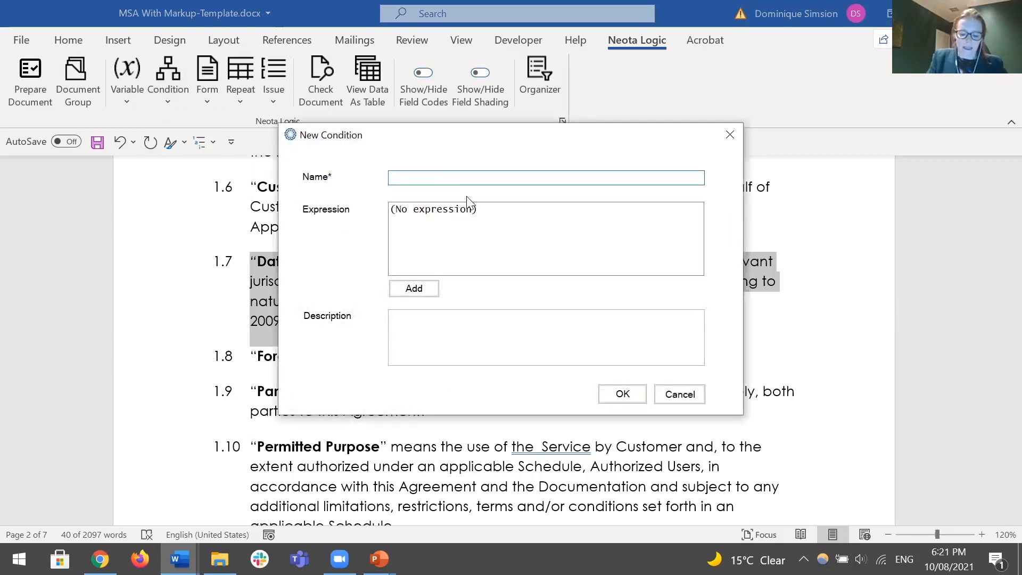
{"action": "type", "text": "Customer is in EU"}
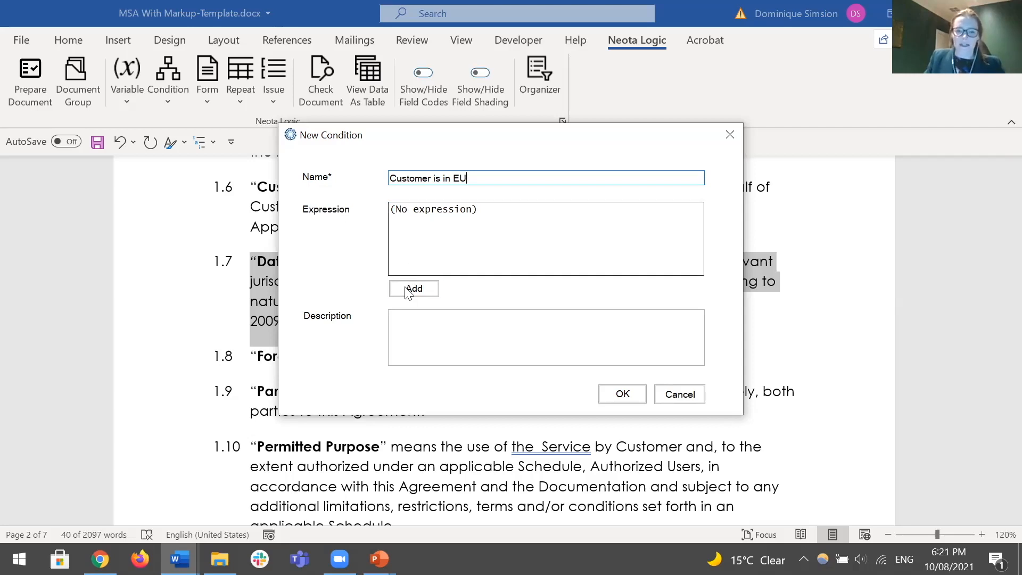
{"action": "left_click", "coordinate": [413, 288]}
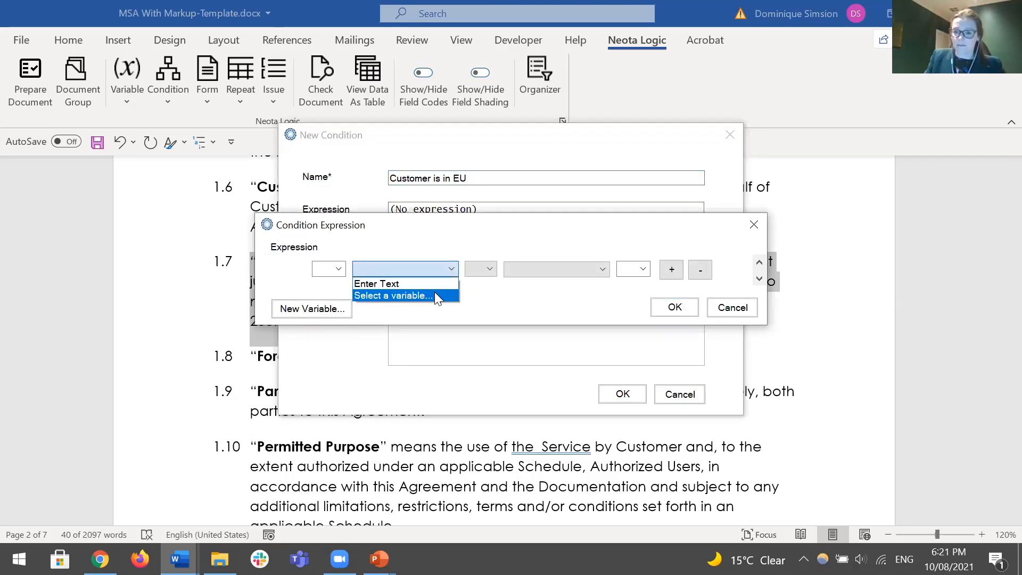
{"action": "left_click", "coordinate": [392, 296]}
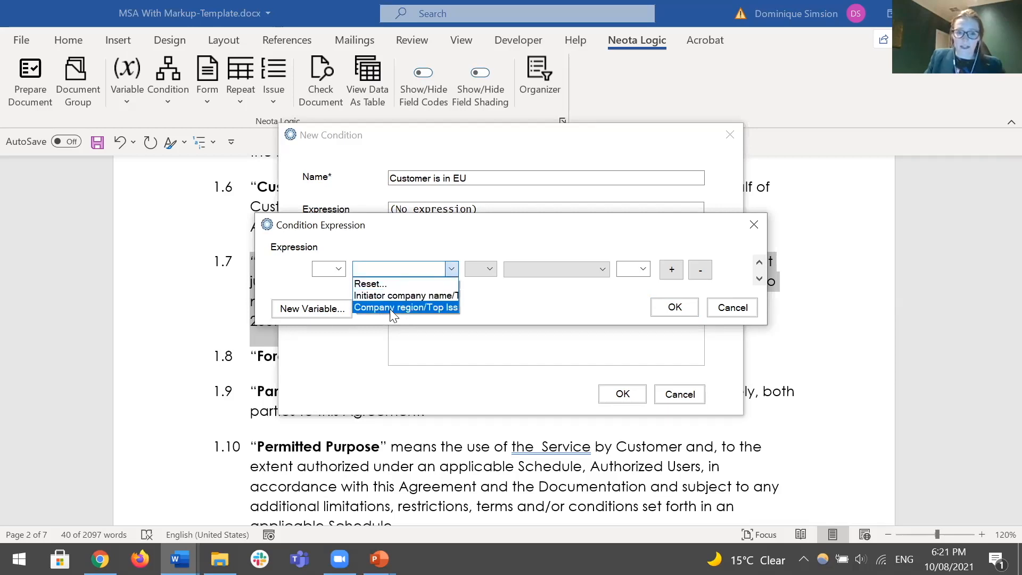
{"action": "left_click", "coordinate": [404, 307]}
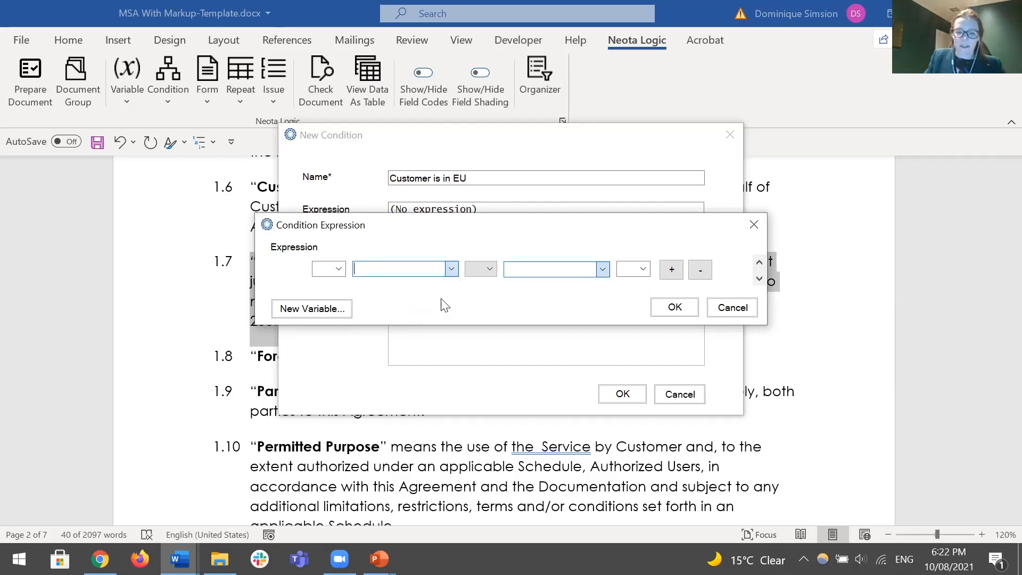
- Set the expression to Company region == Europe, save the condition, and move to the web platform
{"action": "left_click", "coordinate": [601, 268]}
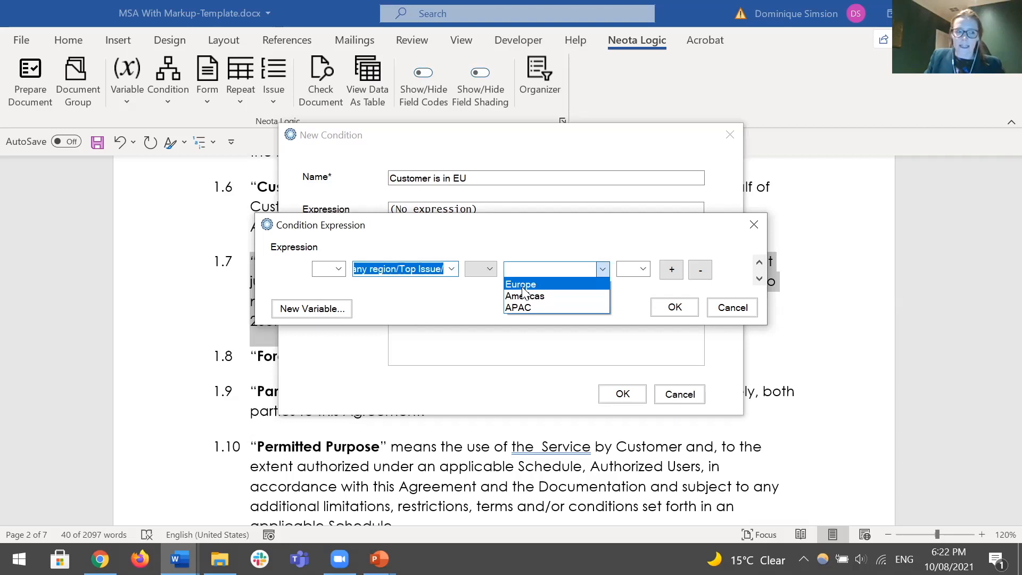
{"action": "left_click", "coordinate": [520, 284]}
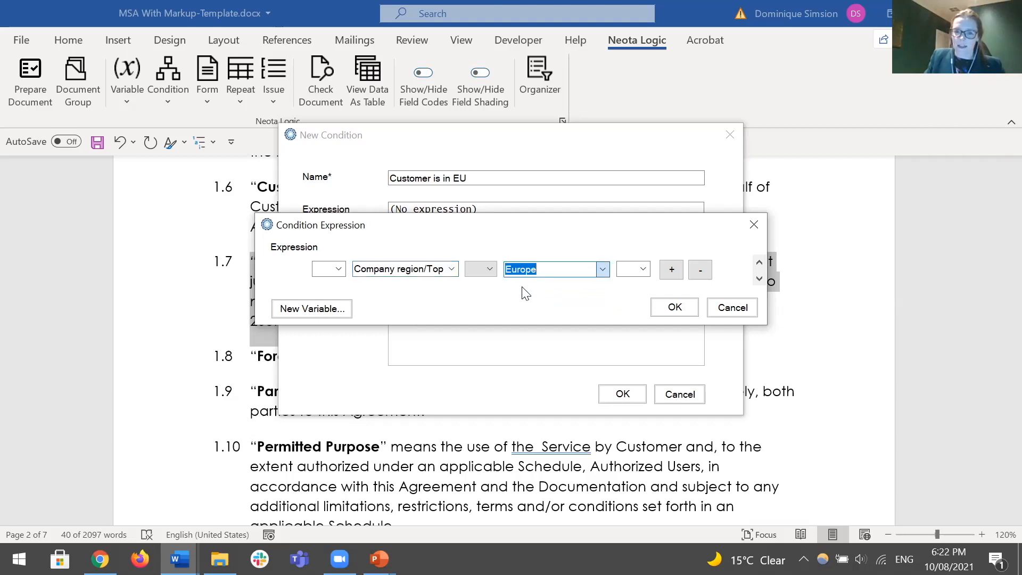
{"action": "left_click", "coordinate": [479, 268]}
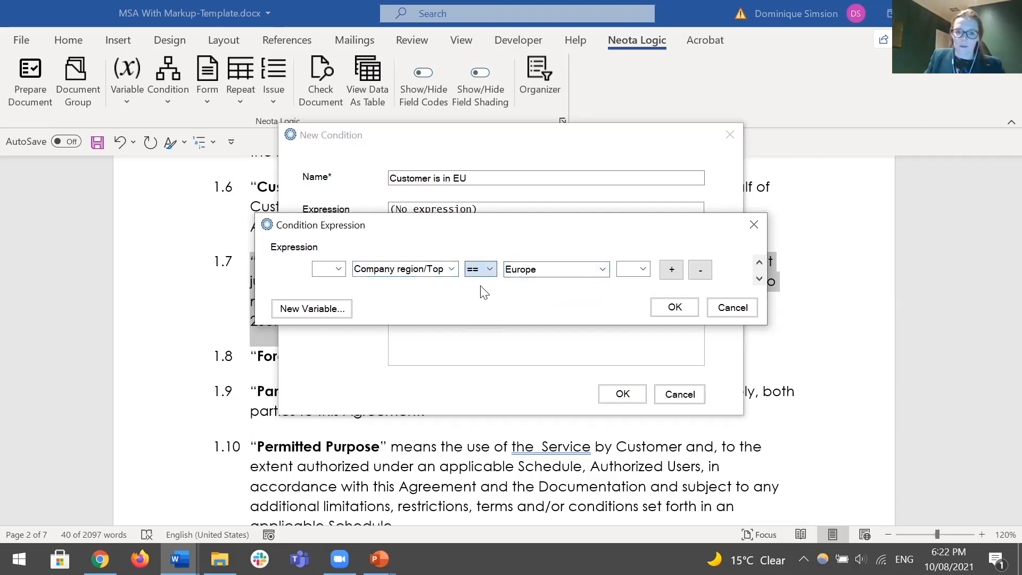
{"action": "left_click", "coordinate": [673, 307]}
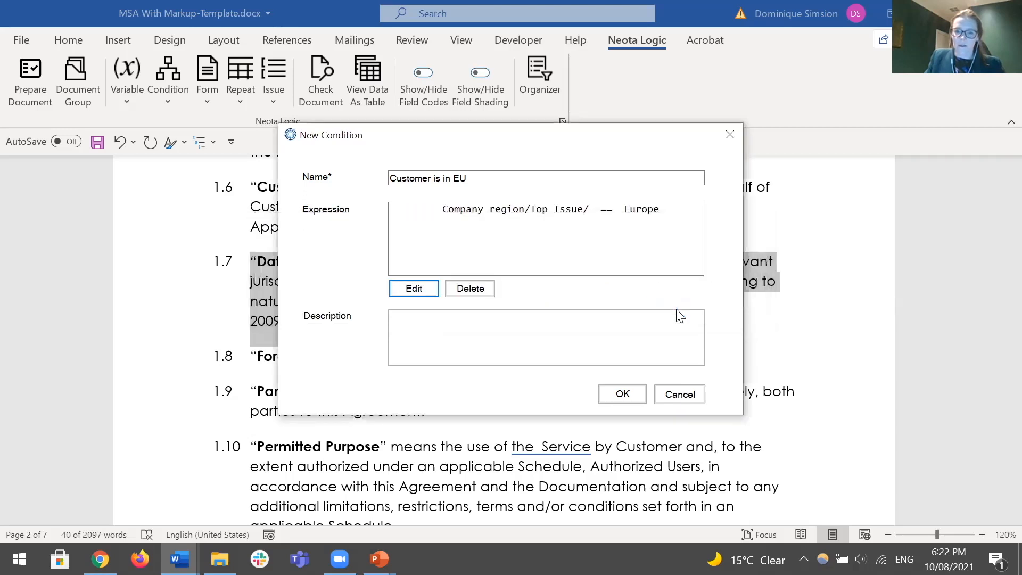
{"action": "left_click", "coordinate": [621, 394]}
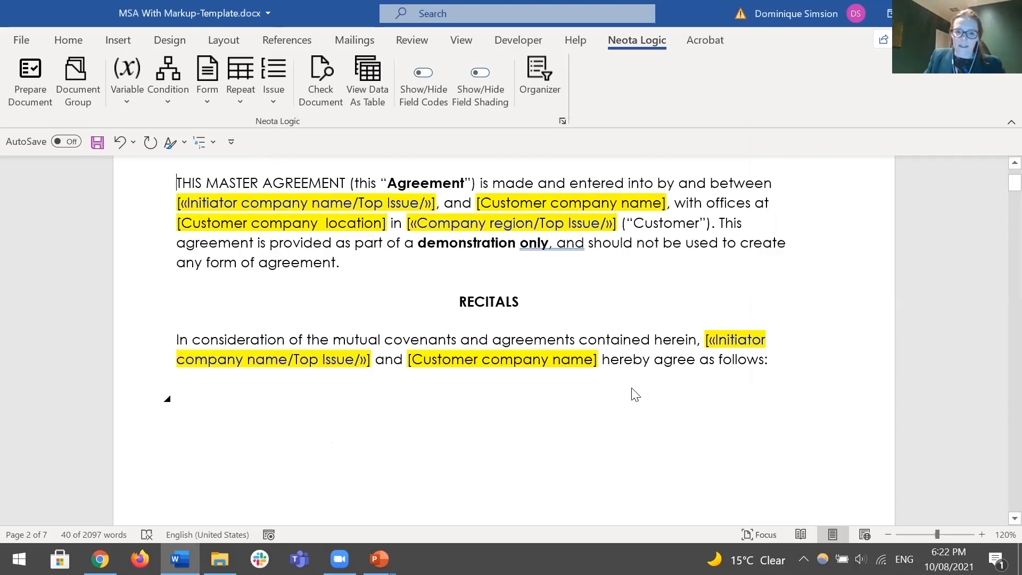
{"action": "scroll", "scroll_direction": "down", "scroll_amount": 3}
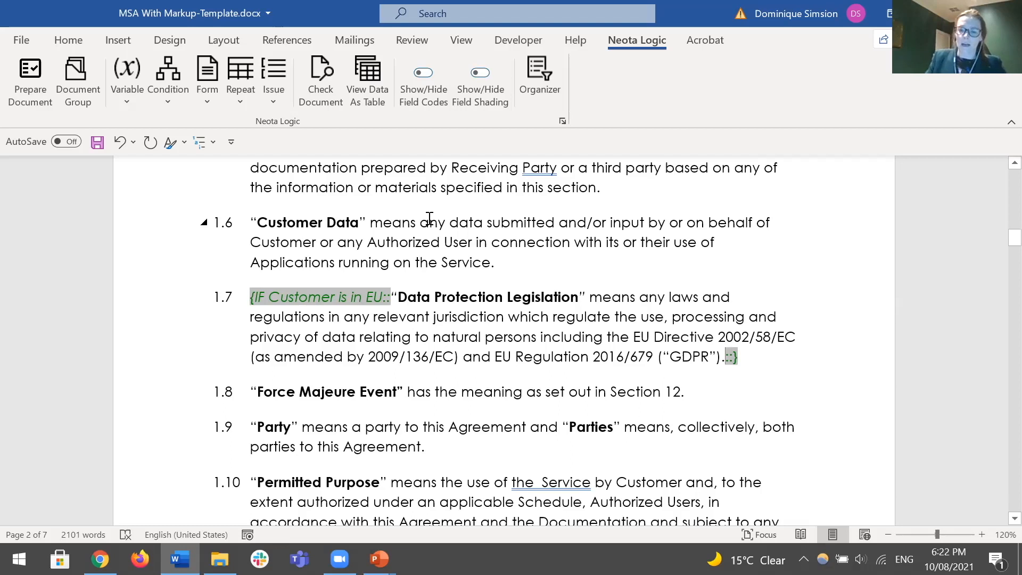
{"action": "mouse_move", "coordinate": [438, 216]}
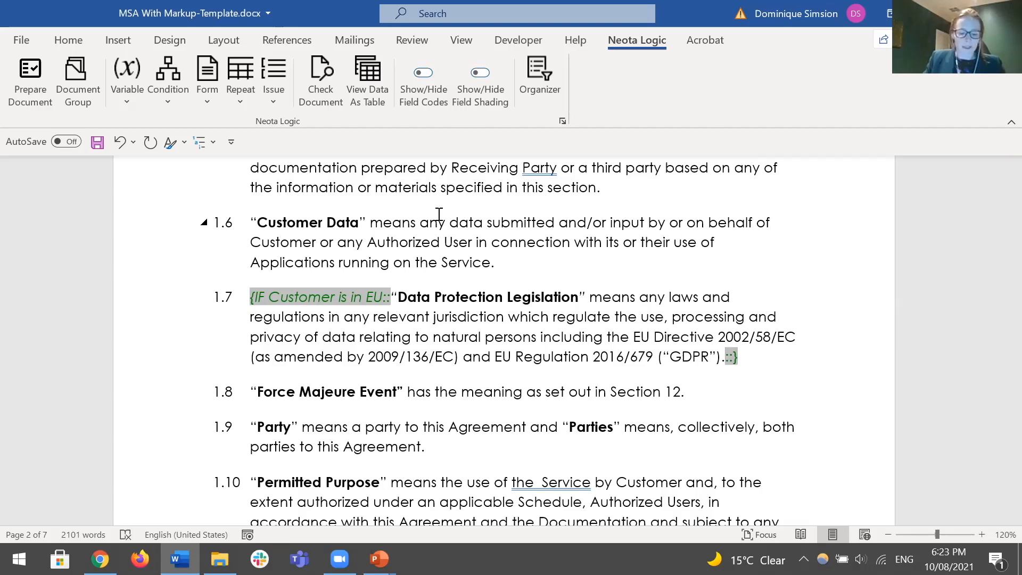
{"action": "key", "text": "alt+tab"}
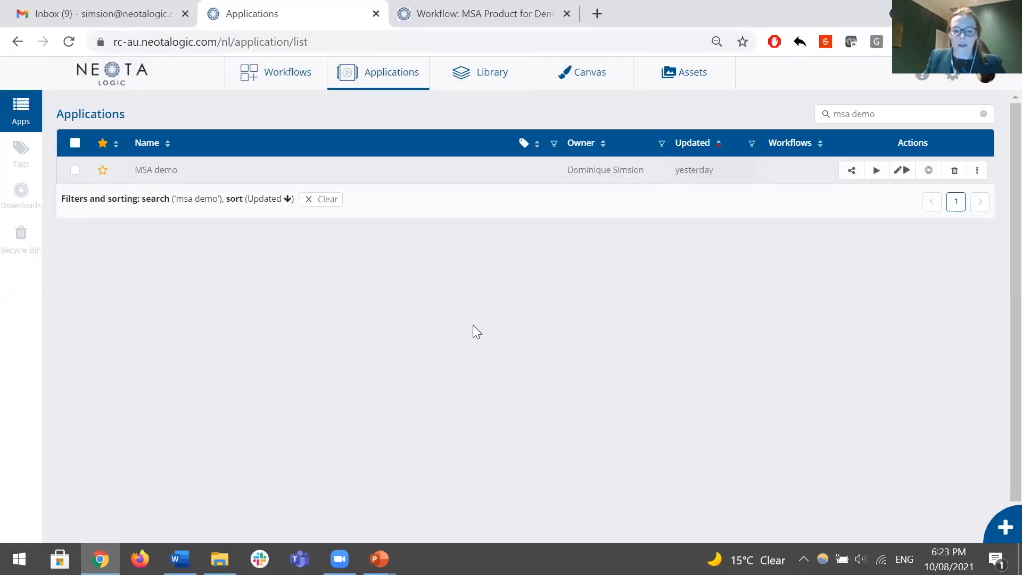
{"action": "mouse_move", "coordinate": [845, 473]}
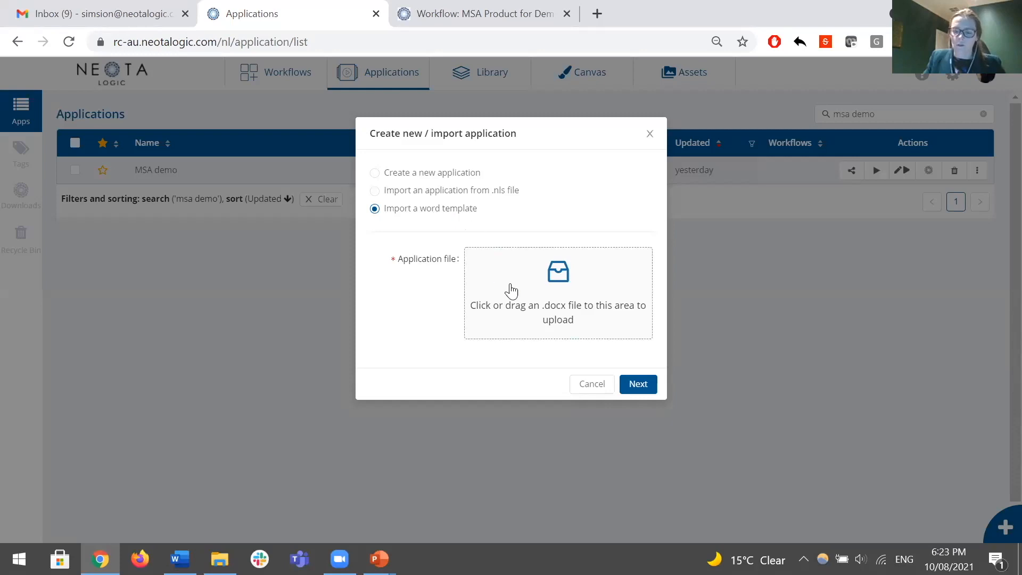
{"action": "mouse_move", "coordinate": [531, 308]}
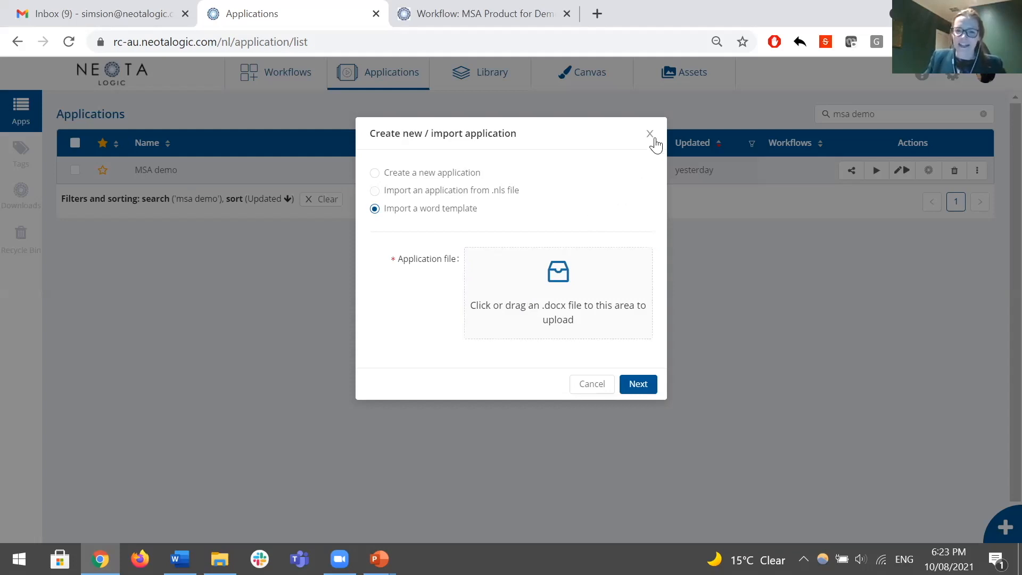
{"action": "left_click", "coordinate": [650, 133]}
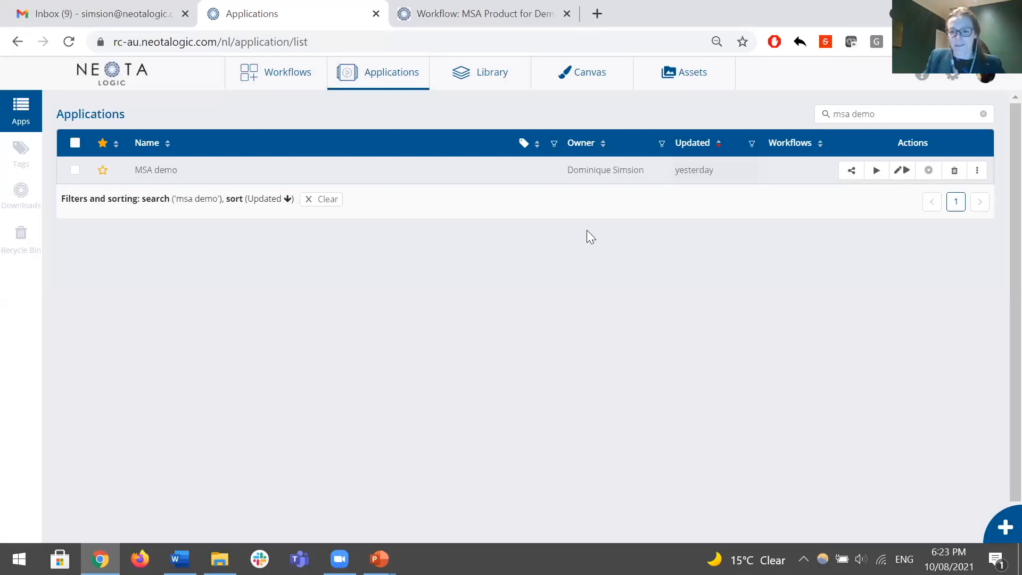
{"action": "mouse_move", "coordinate": [313, 268]}
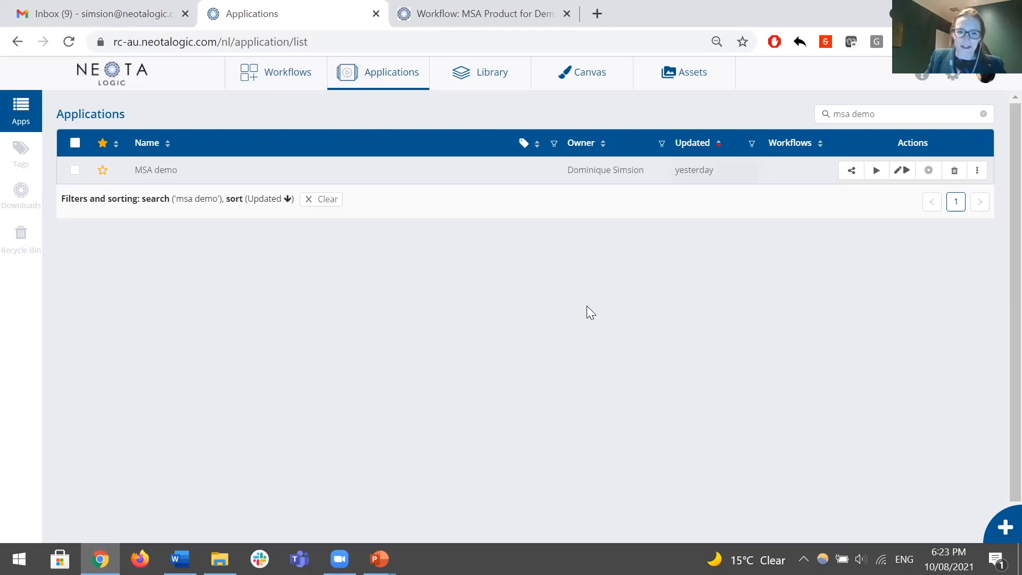
{"action": "mouse_move", "coordinate": [790, 204]}
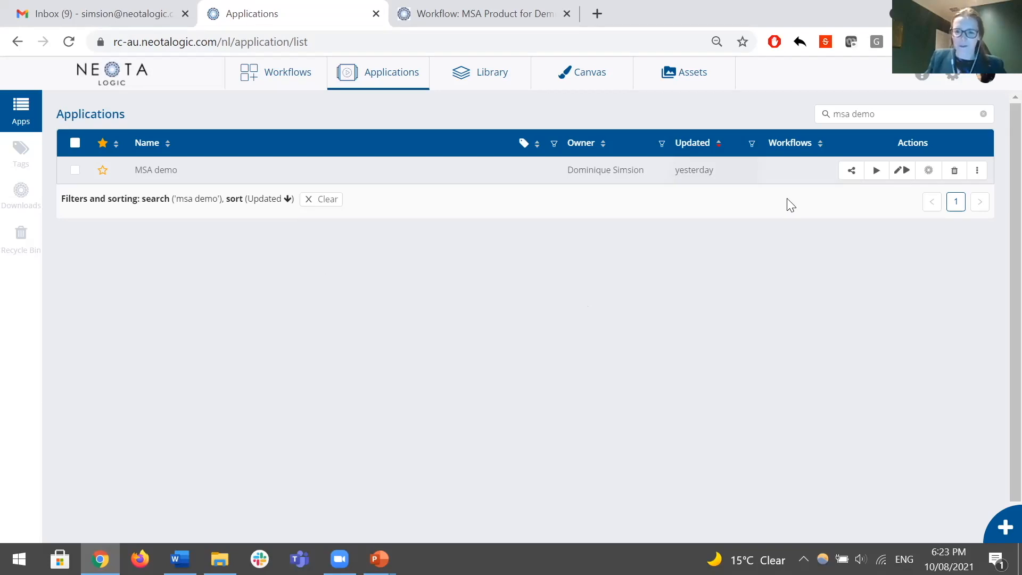
{"action": "mouse_move", "coordinate": [876, 170]}
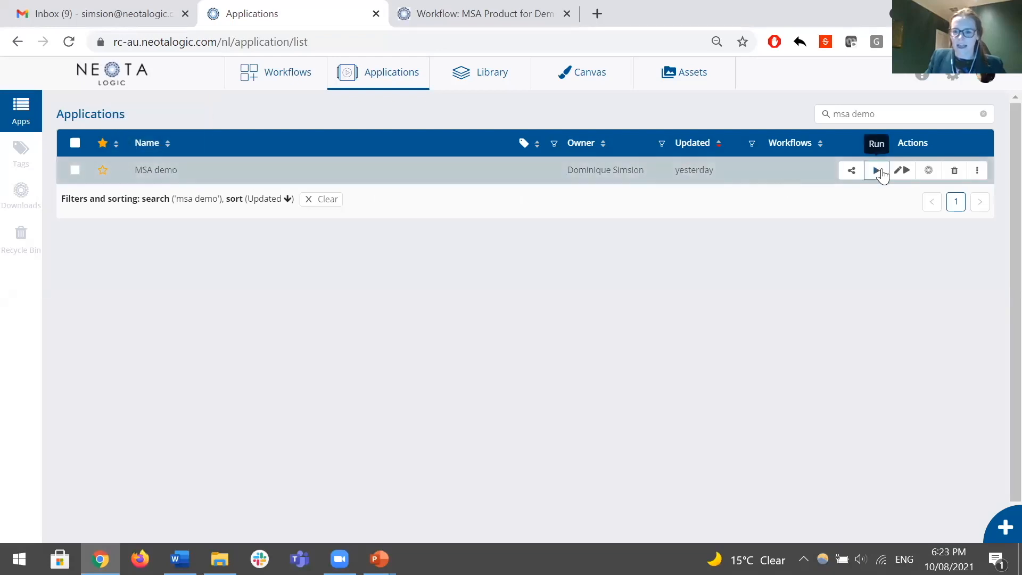
- Run the MSA demo app through the company, counterparty and document details pages
{"action": "left_click", "coordinate": [876, 171]}
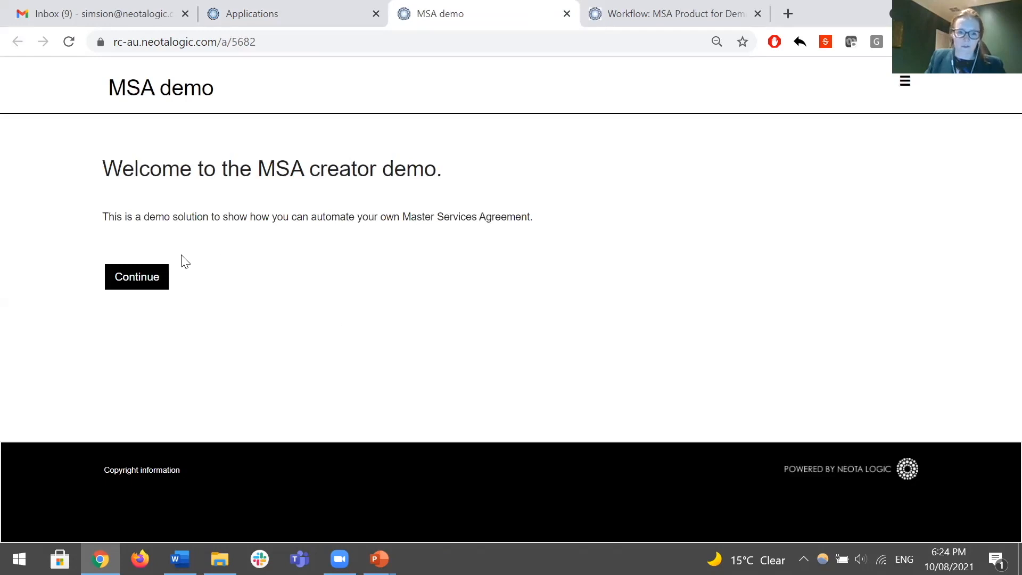
{"action": "left_click", "coordinate": [136, 276]}
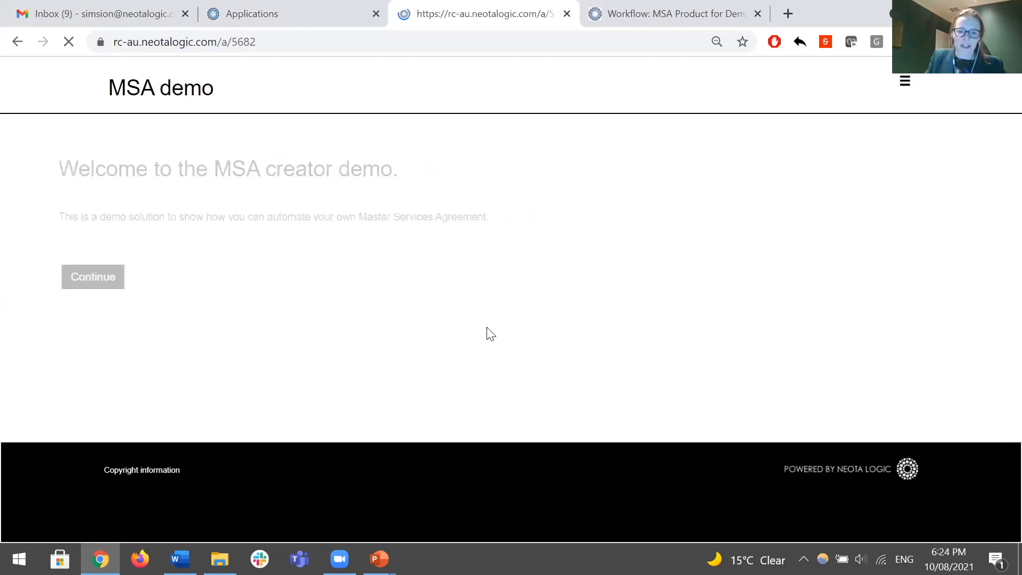
{"action": "left_click", "coordinate": [92, 276]}
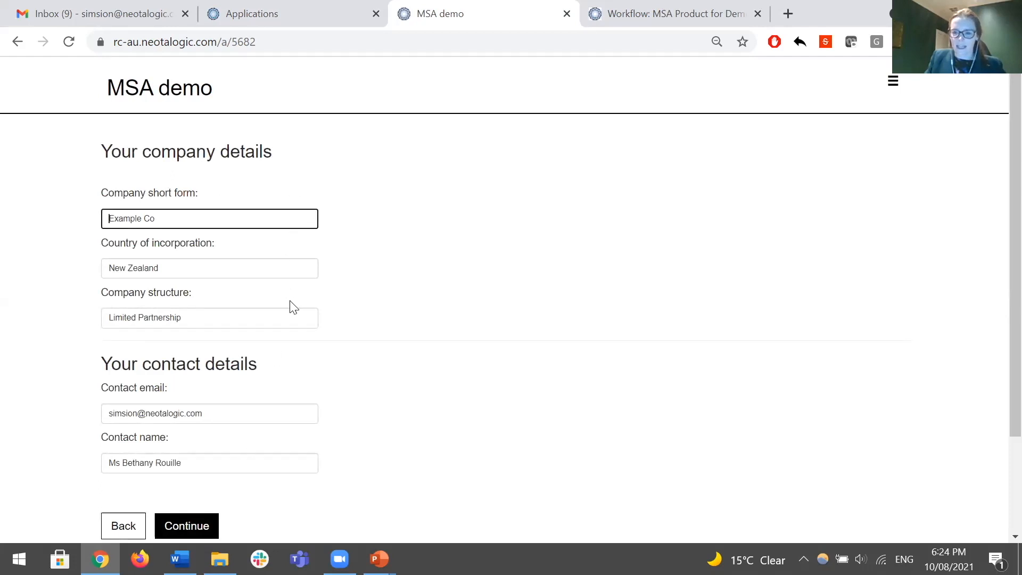
{"action": "mouse_move", "coordinate": [252, 171]}
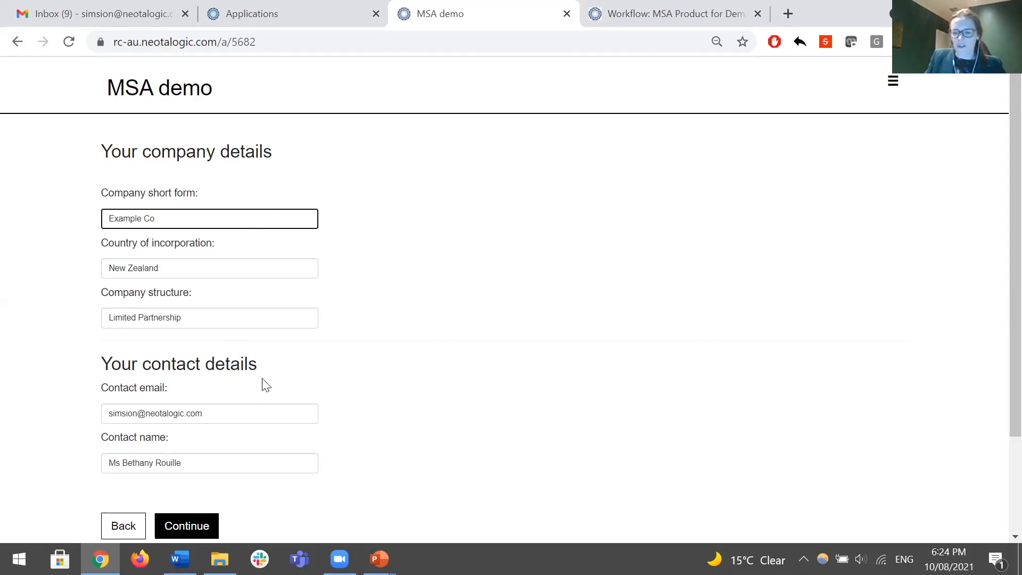
{"action": "mouse_move", "coordinate": [162, 345]}
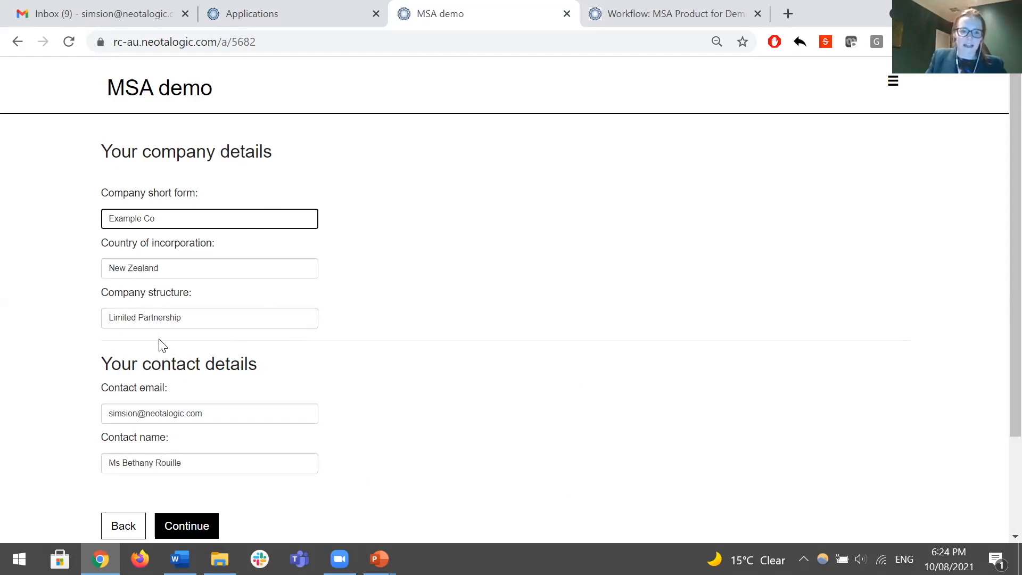
{"action": "mouse_move", "coordinate": [335, 375]}
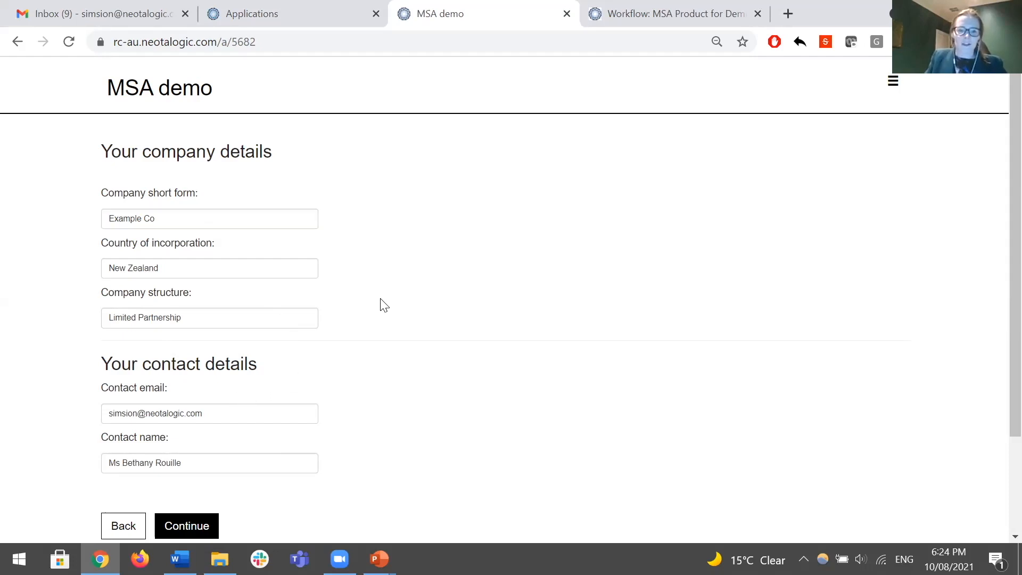
{"action": "left_click", "coordinate": [186, 525]}
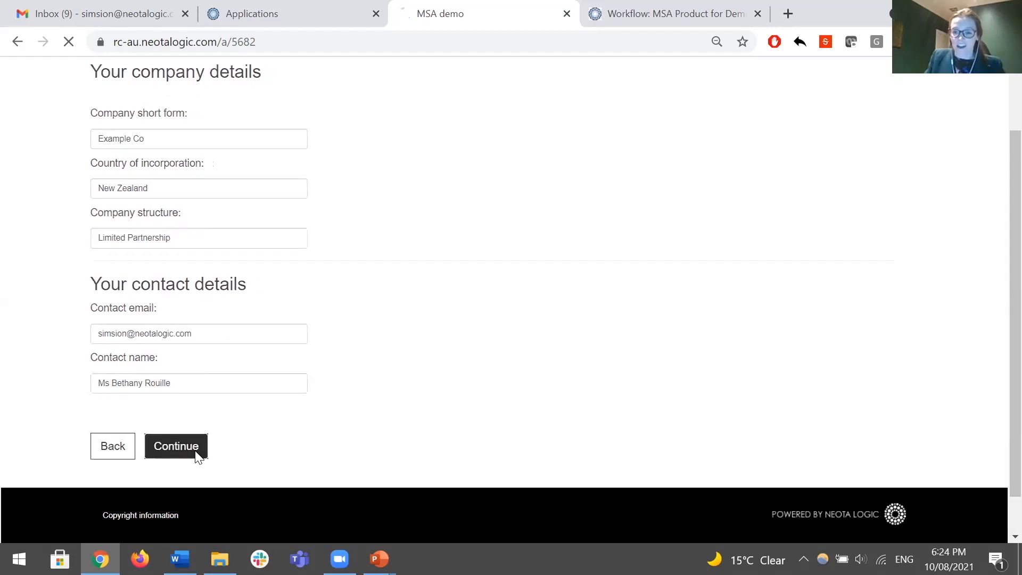
{"action": "left_click", "coordinate": [175, 446]}
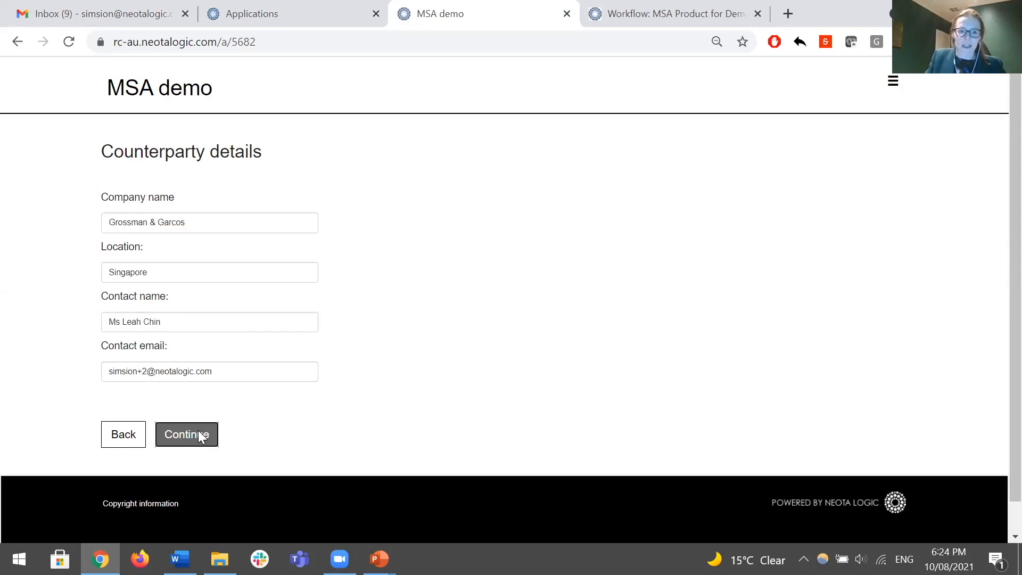
{"action": "left_click", "coordinate": [187, 434]}
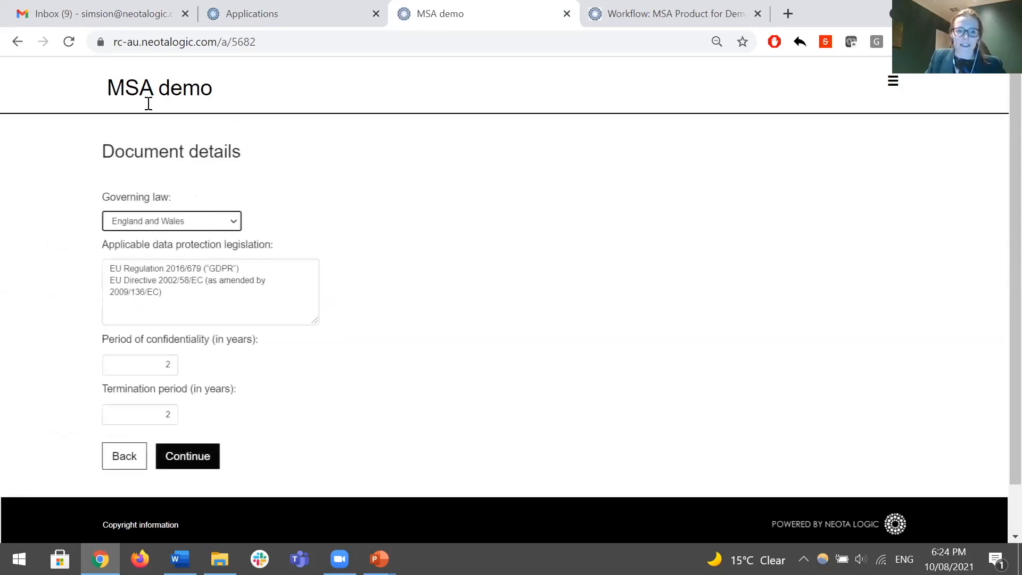
{"action": "left_click", "coordinate": [187, 456]}
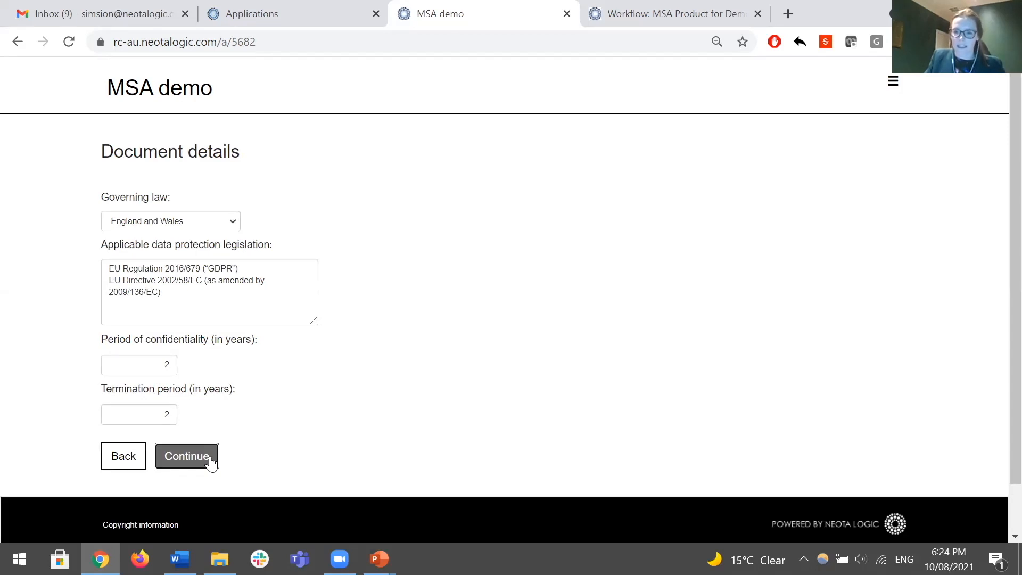
{"action": "left_click", "coordinate": [187, 456]}
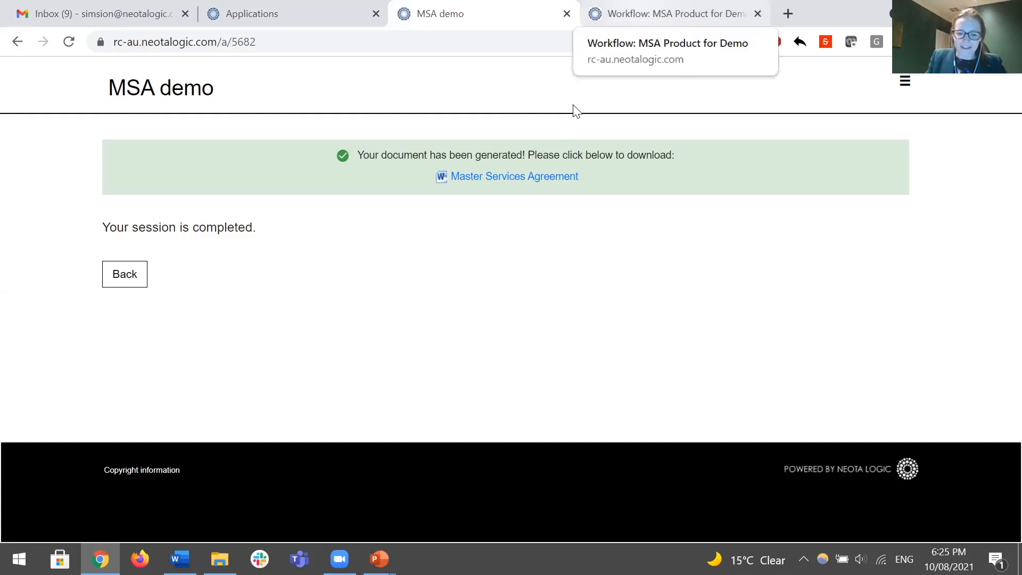
- Open the MSA Product for Demo workflow and zoom in twice to read the Master Services Agreement task
{"action": "left_click", "coordinate": [671, 13]}
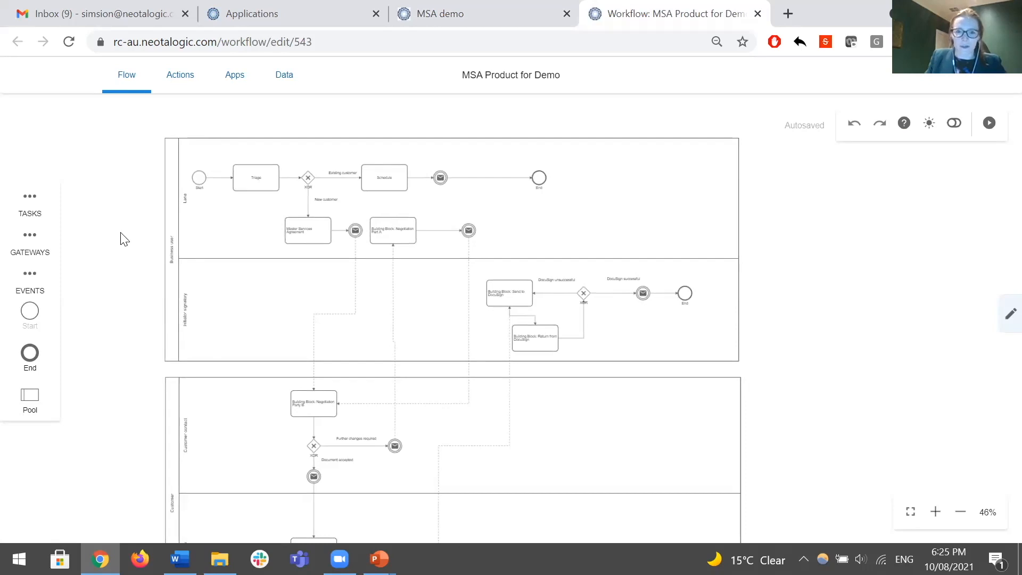
{"action": "mouse_move", "coordinate": [111, 380]}
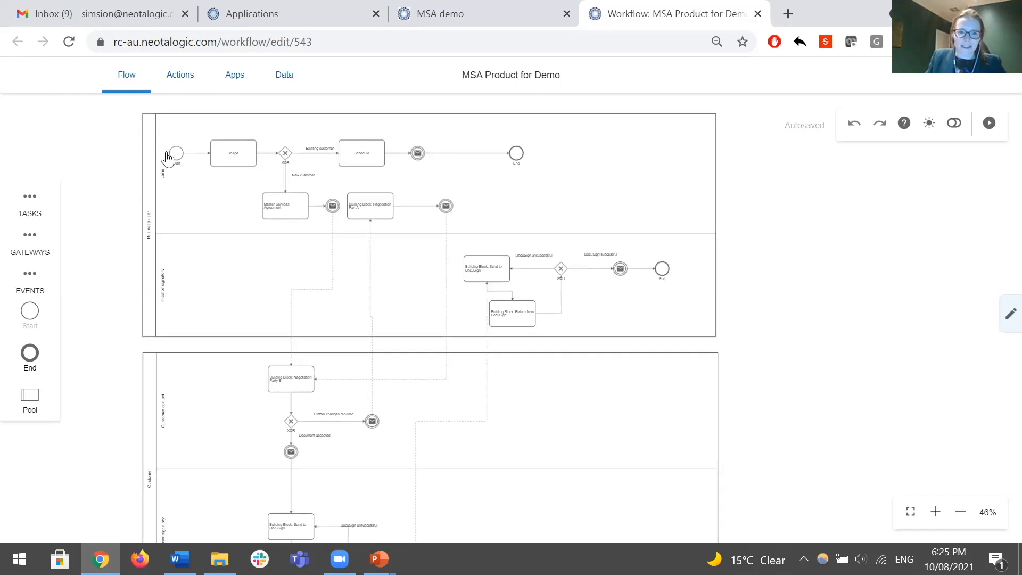
{"action": "mouse_move", "coordinate": [110, 345]}
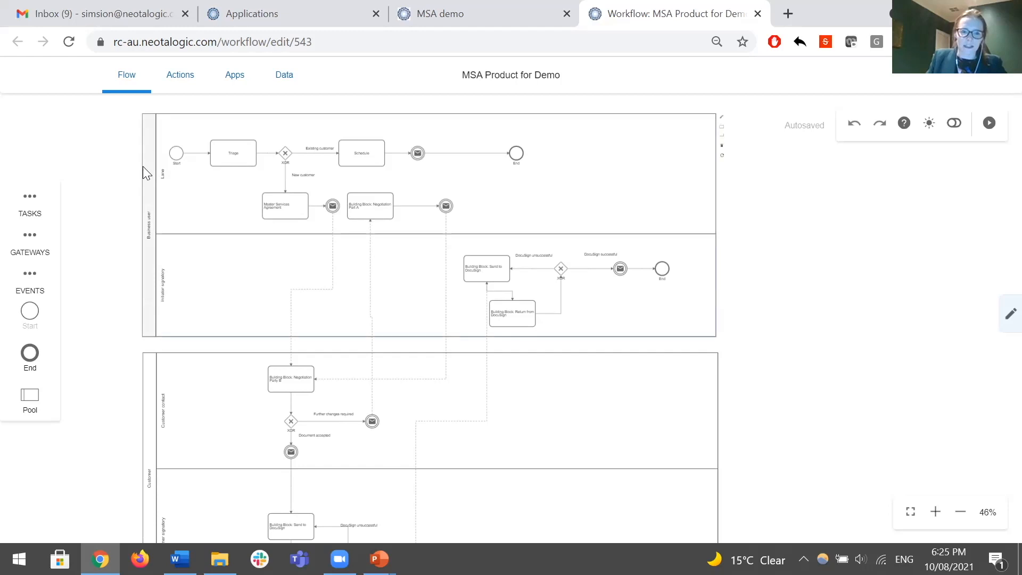
{"action": "mouse_move", "coordinate": [247, 163]}
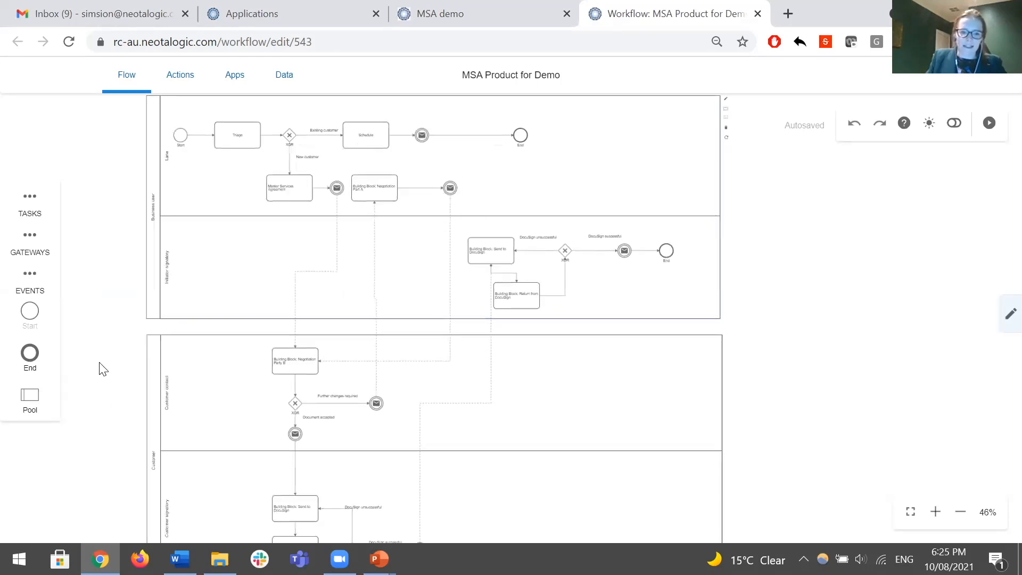
{"action": "scroll", "scroll_direction": "down", "scroll_amount": 3}
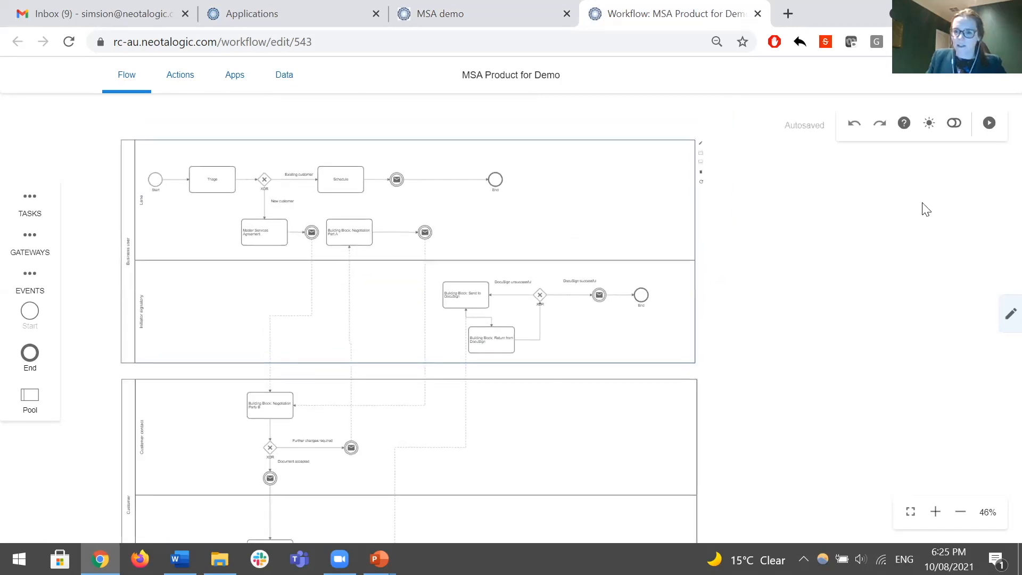
{"action": "mouse_move", "coordinate": [935, 505]}
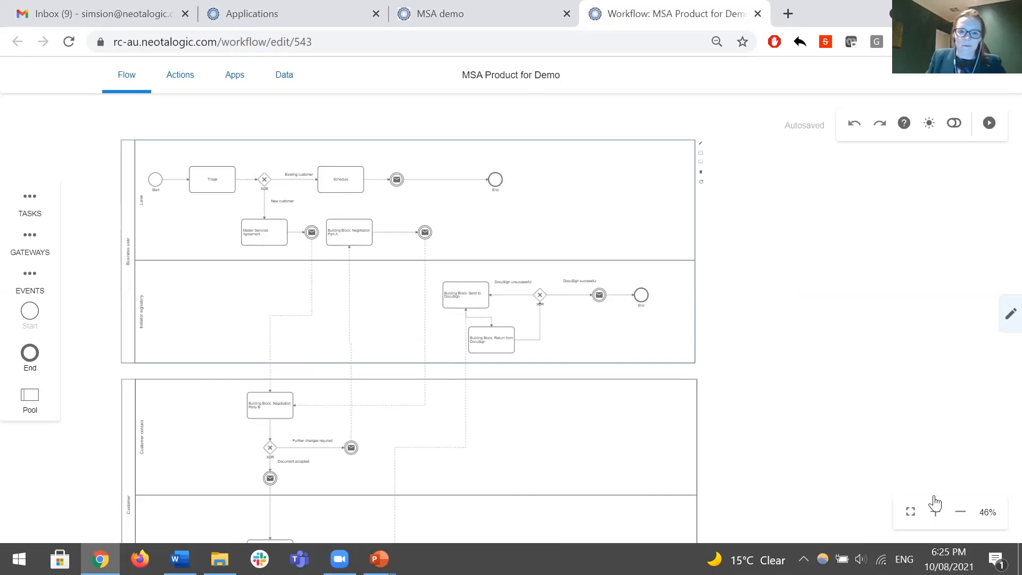
{"action": "left_click", "coordinate": [935, 512]}
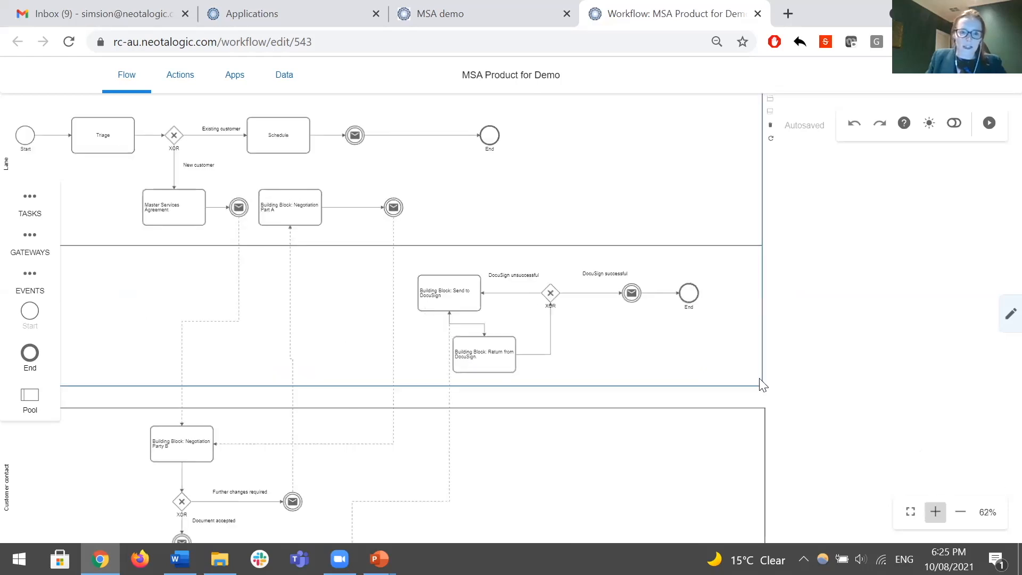
{"action": "left_click", "coordinate": [935, 512]}
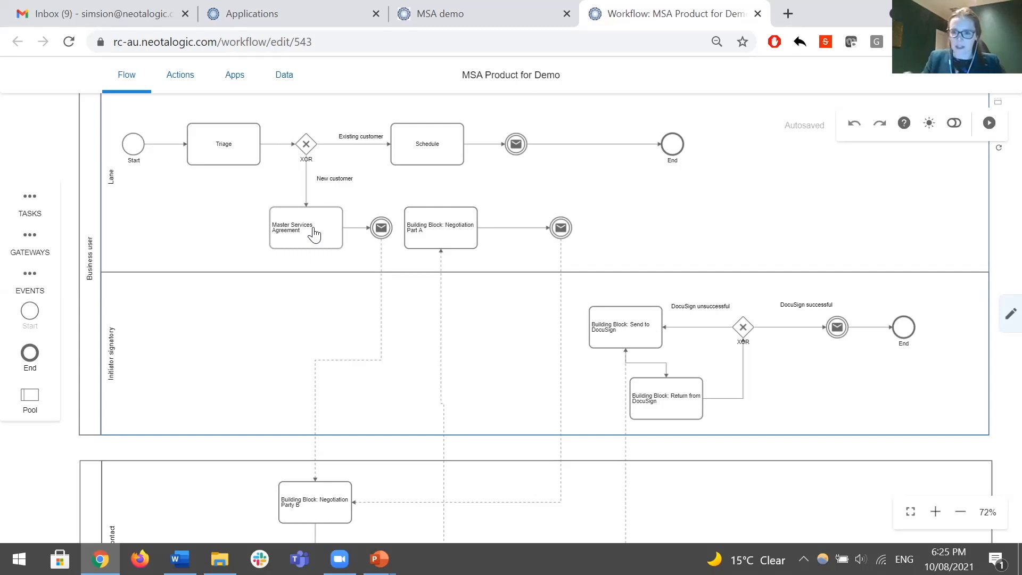
{"action": "mouse_move", "coordinate": [485, 94]}
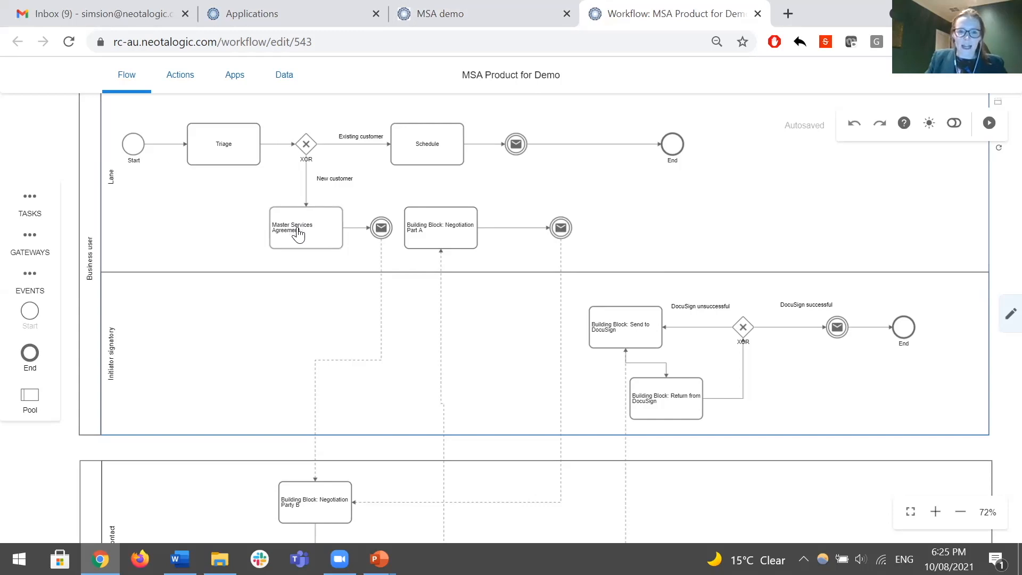
{"action": "mouse_move", "coordinate": [328, 238]}
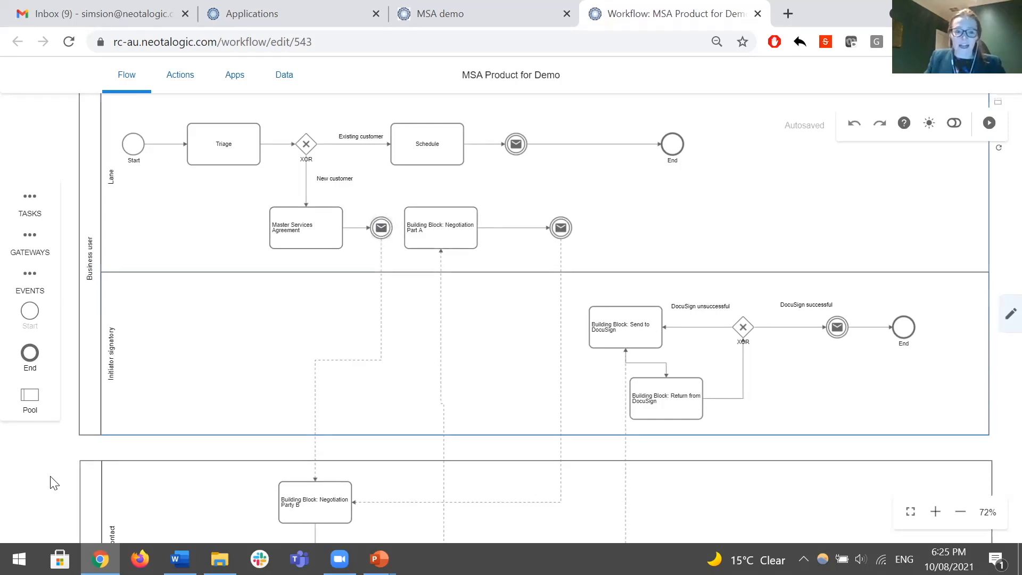
{"action": "scroll", "scroll_direction": "down", "scroll_amount": 3}
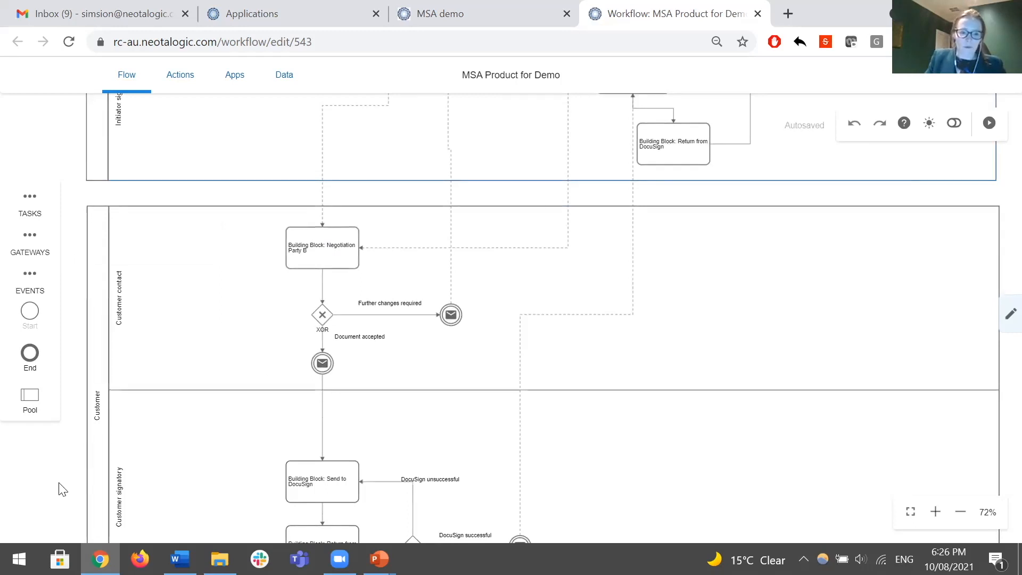
{"action": "scroll", "scroll_direction": "down", "scroll_amount": 3}
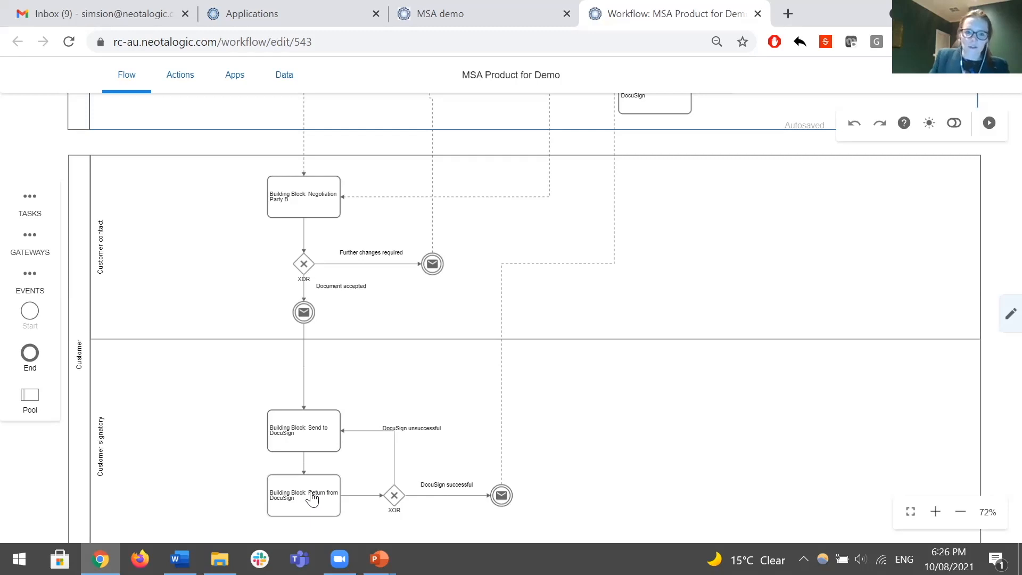
{"action": "mouse_move", "coordinate": [329, 191]}
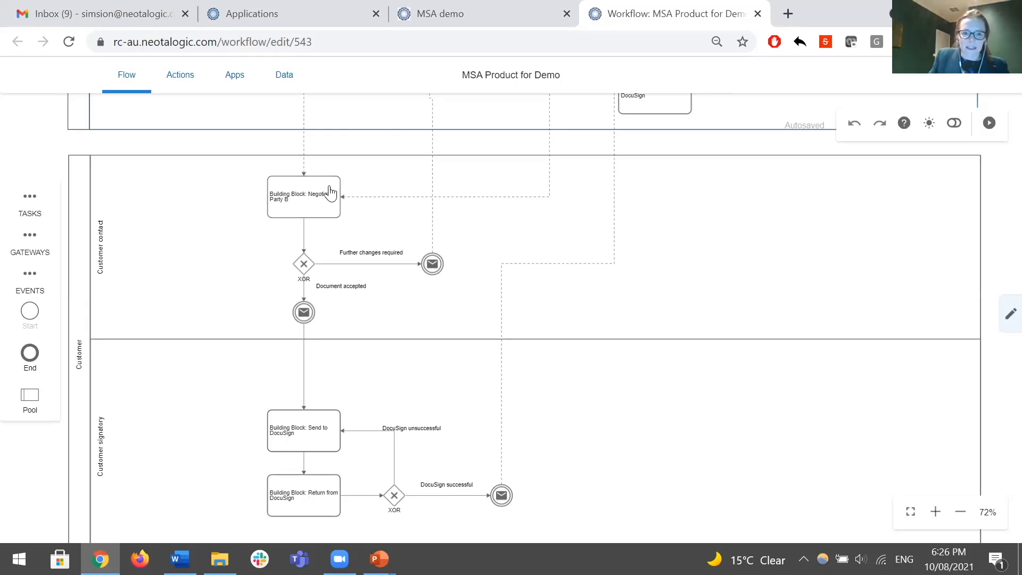
{"action": "left_click", "coordinate": [303, 197]}
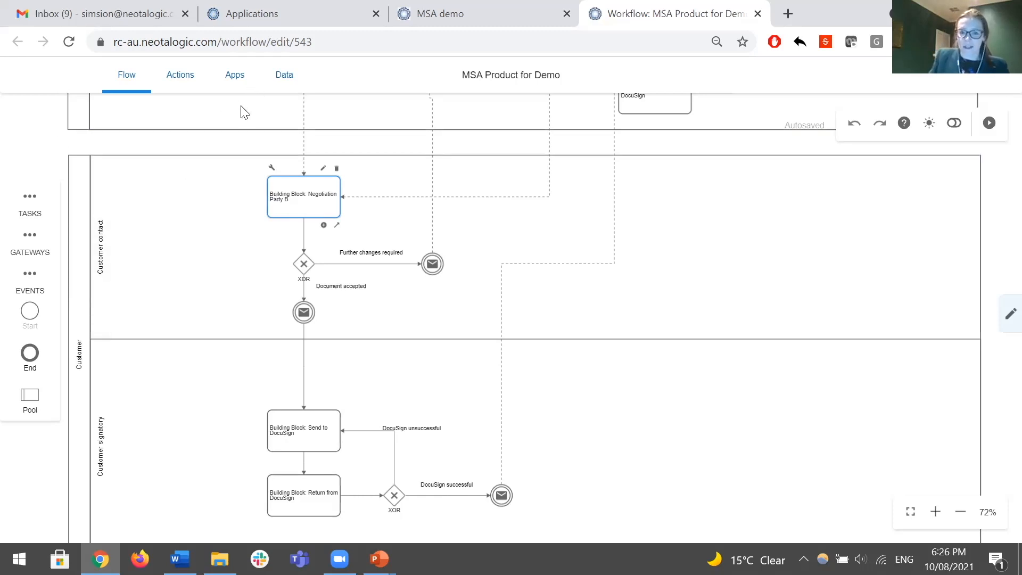
{"action": "mouse_move", "coordinate": [247, 125]}
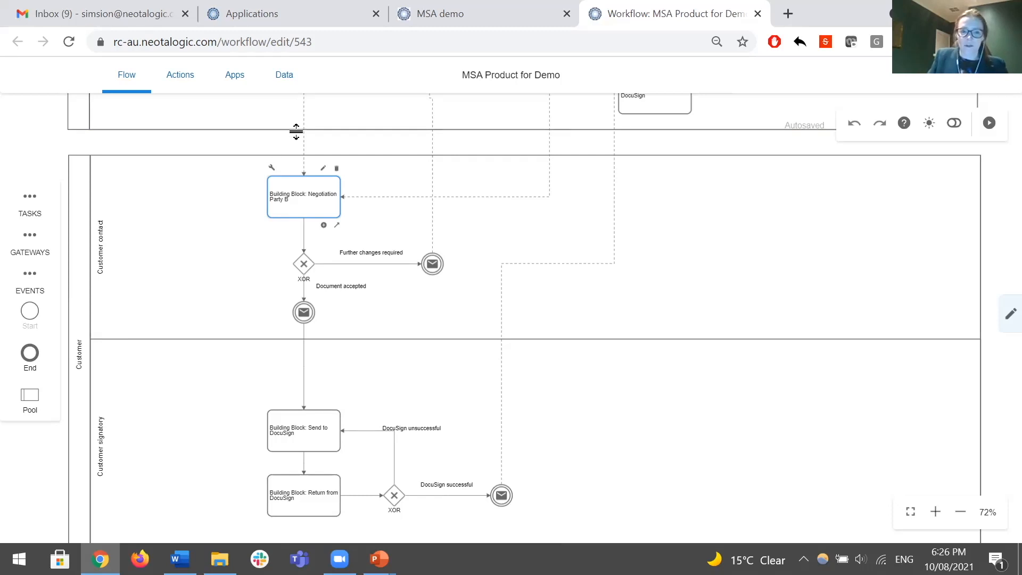
{"action": "mouse_move", "coordinate": [273, 210]}
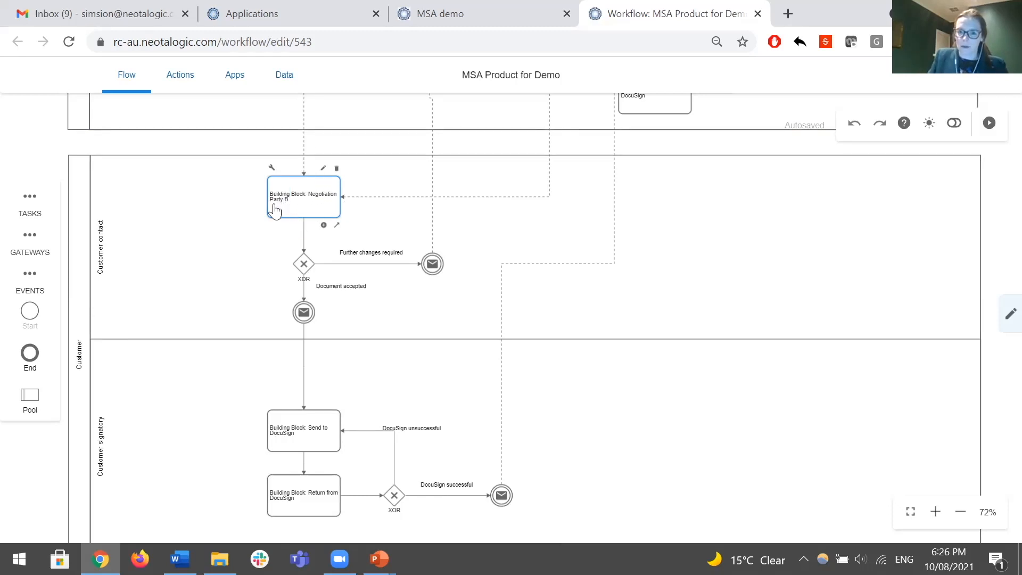
{"action": "mouse_move", "coordinate": [316, 209]}
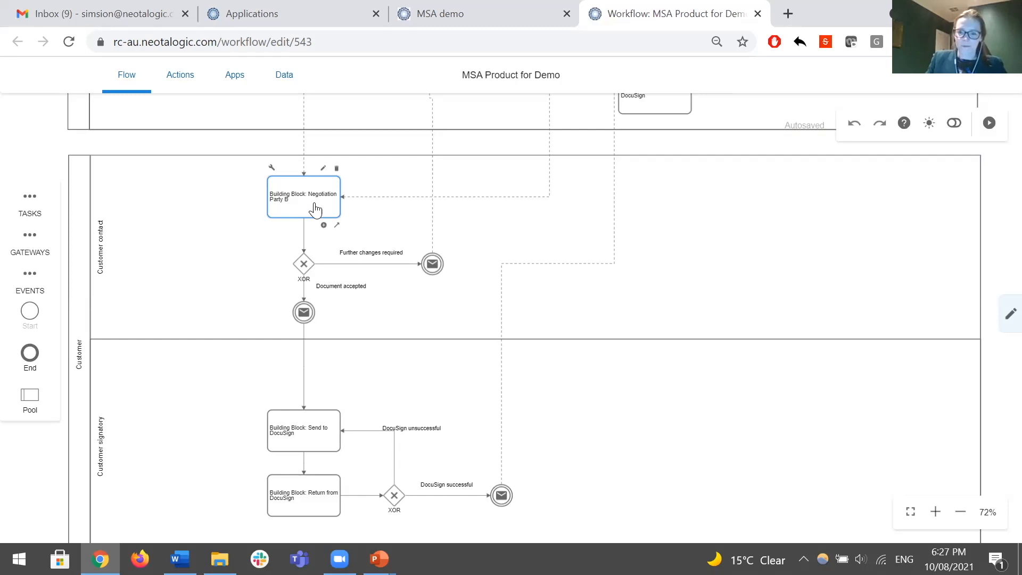
{"action": "mouse_move", "coordinate": [339, 146]}
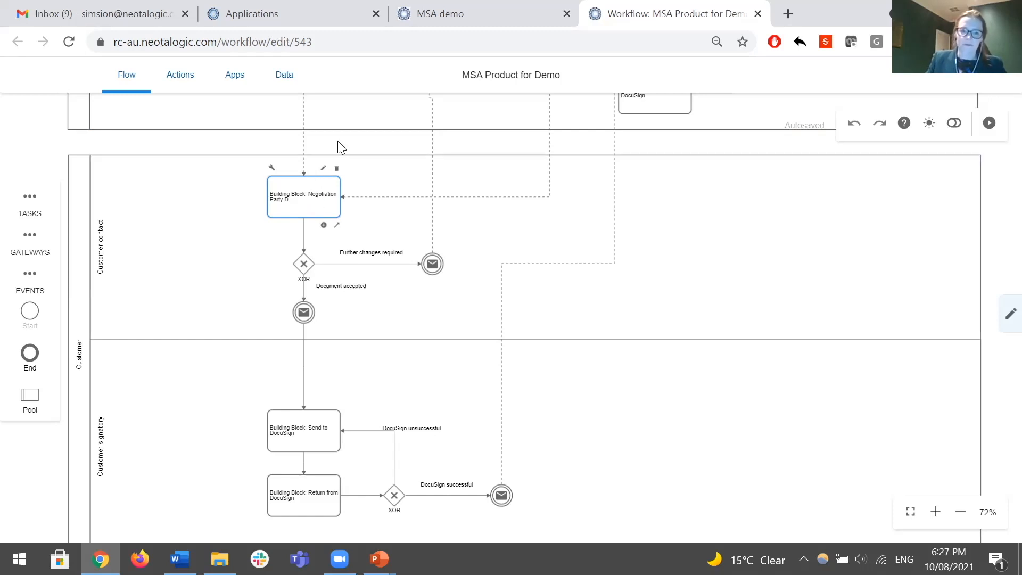
{"action": "left_click", "coordinate": [339, 147]}
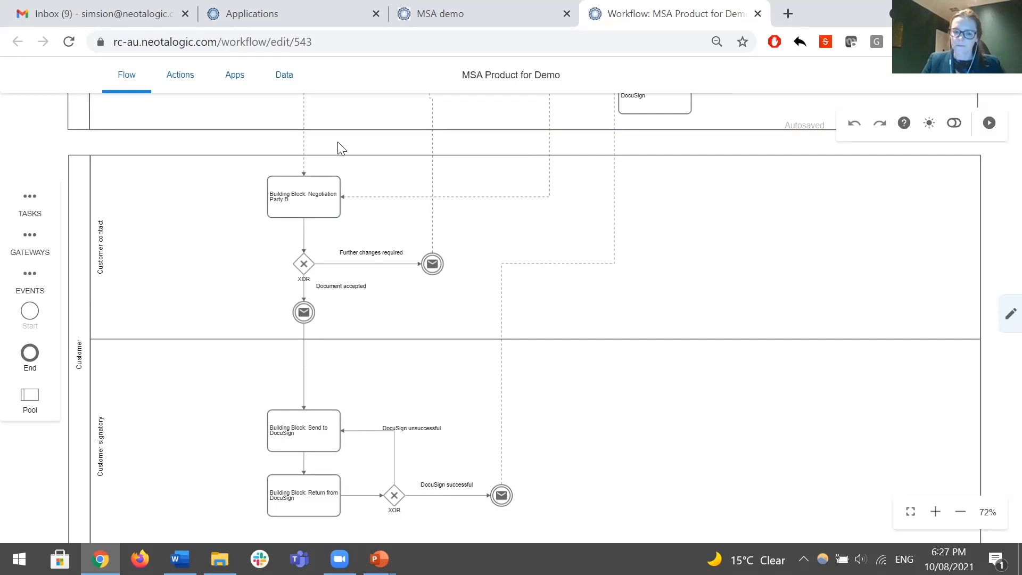
{"action": "mouse_move", "coordinate": [155, 523]}
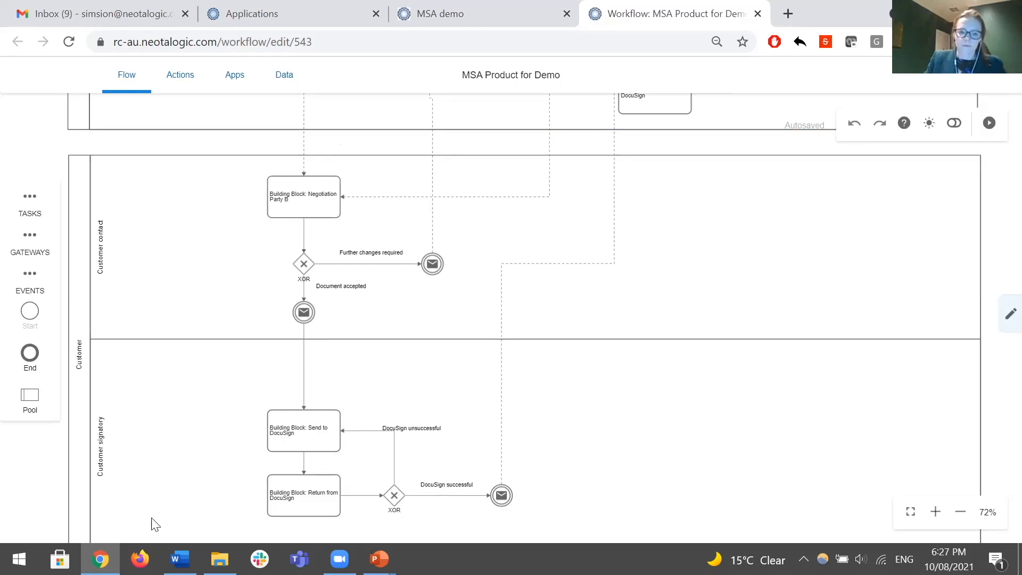
{"action": "mouse_move", "coordinate": [17, 462]}
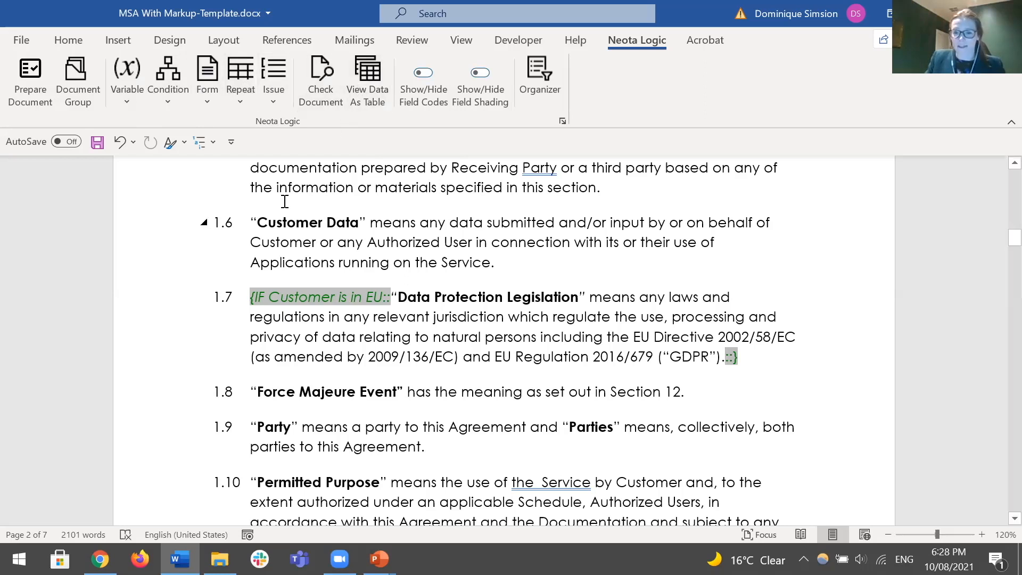
{"action": "mouse_move", "coordinate": [295, 259]}
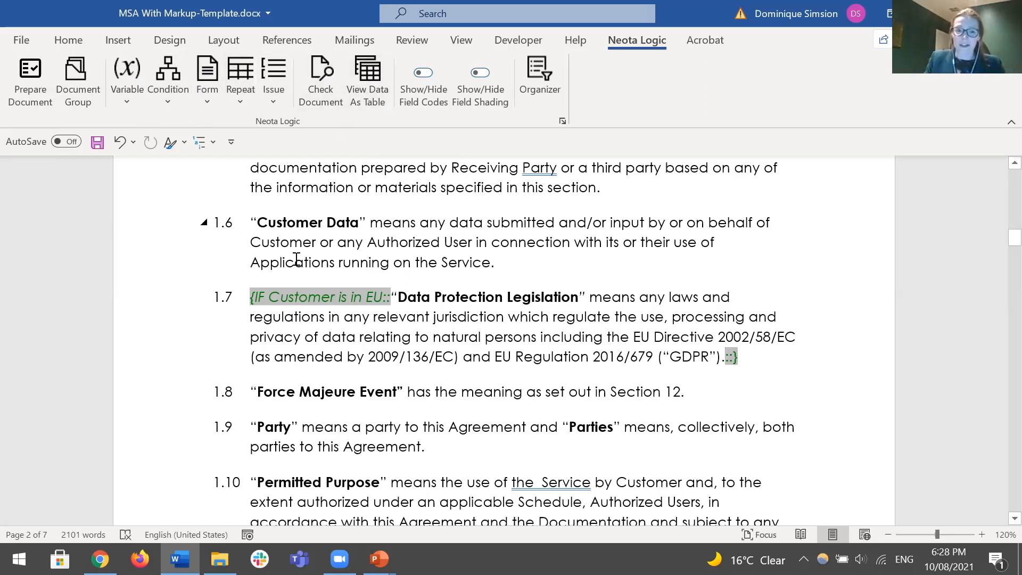
{"action": "mouse_move", "coordinate": [248, 230]}
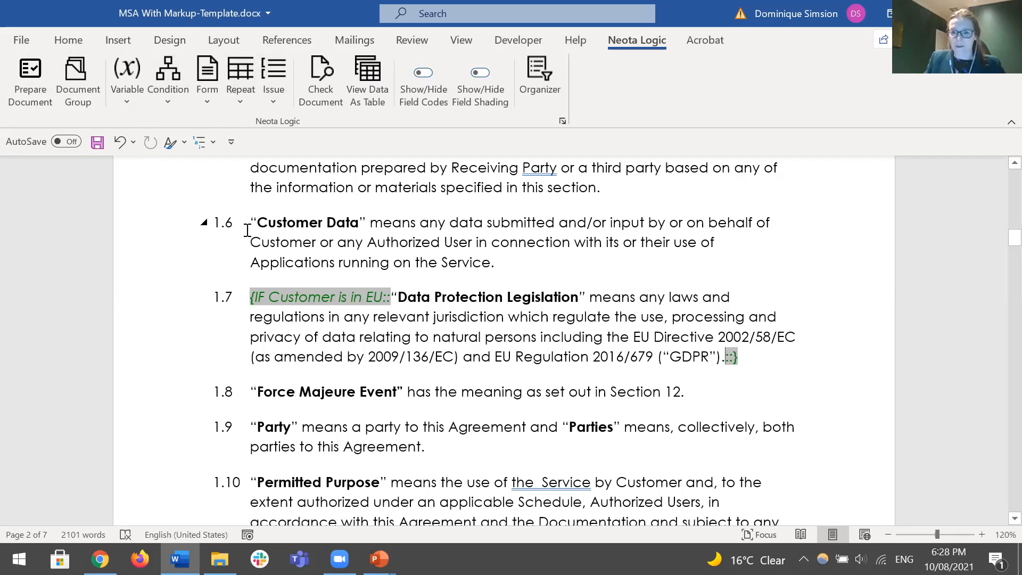